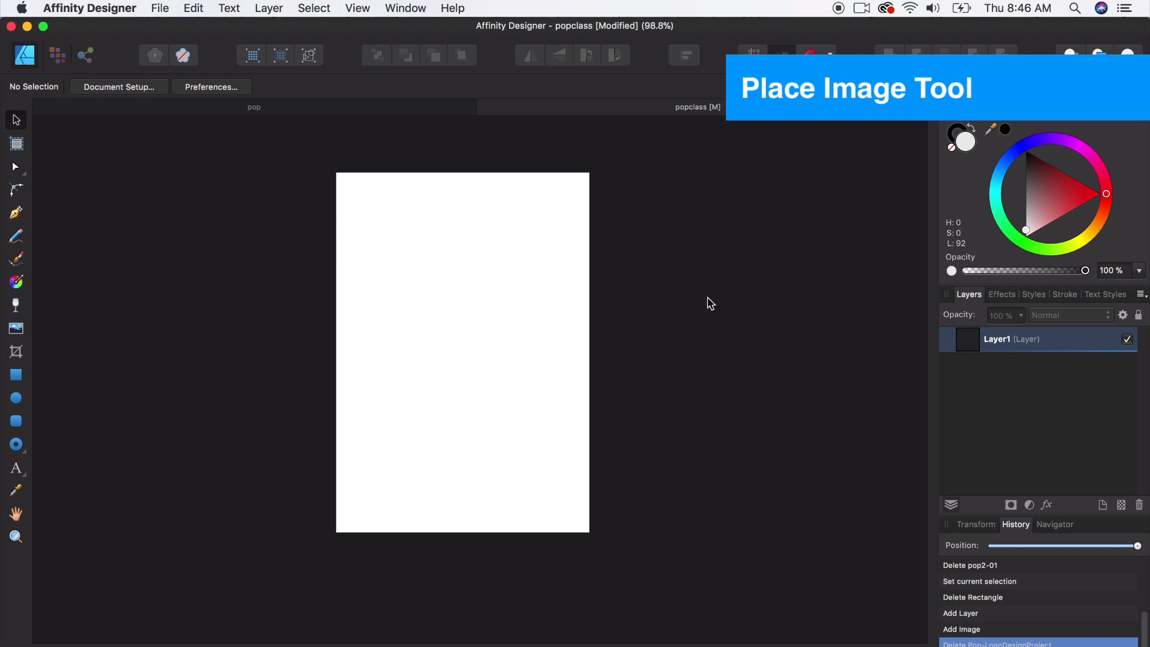
mouse_move(59, 346)
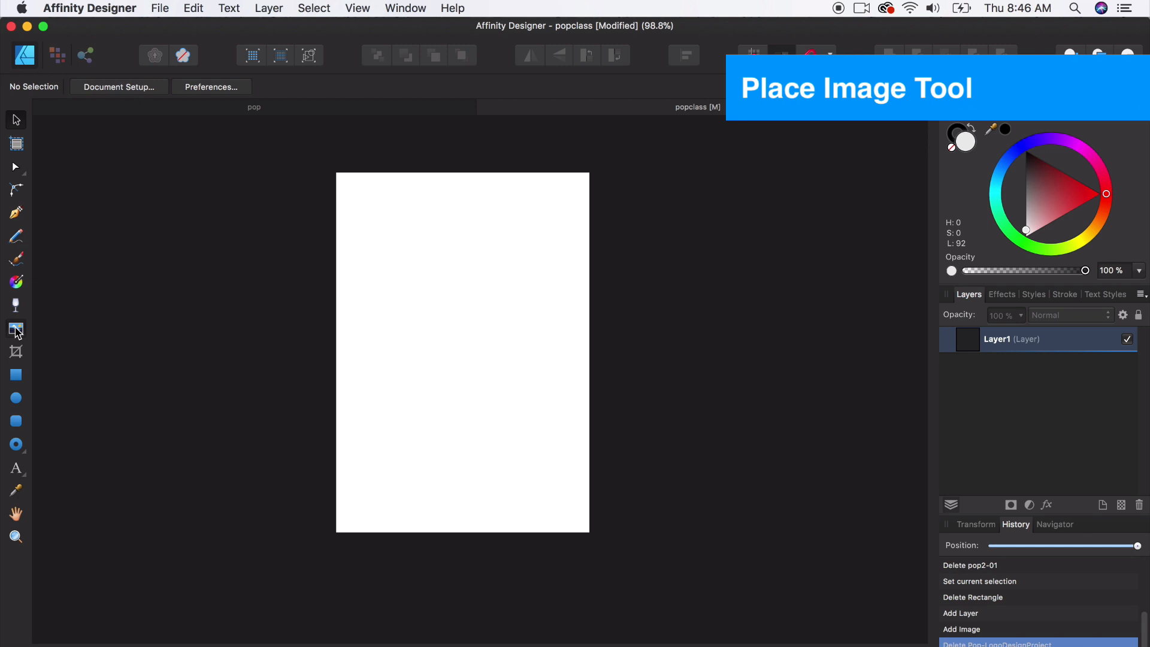
Place the Pop-LogoDesignProject.jpg reference image onto the page
left_click(16, 329)
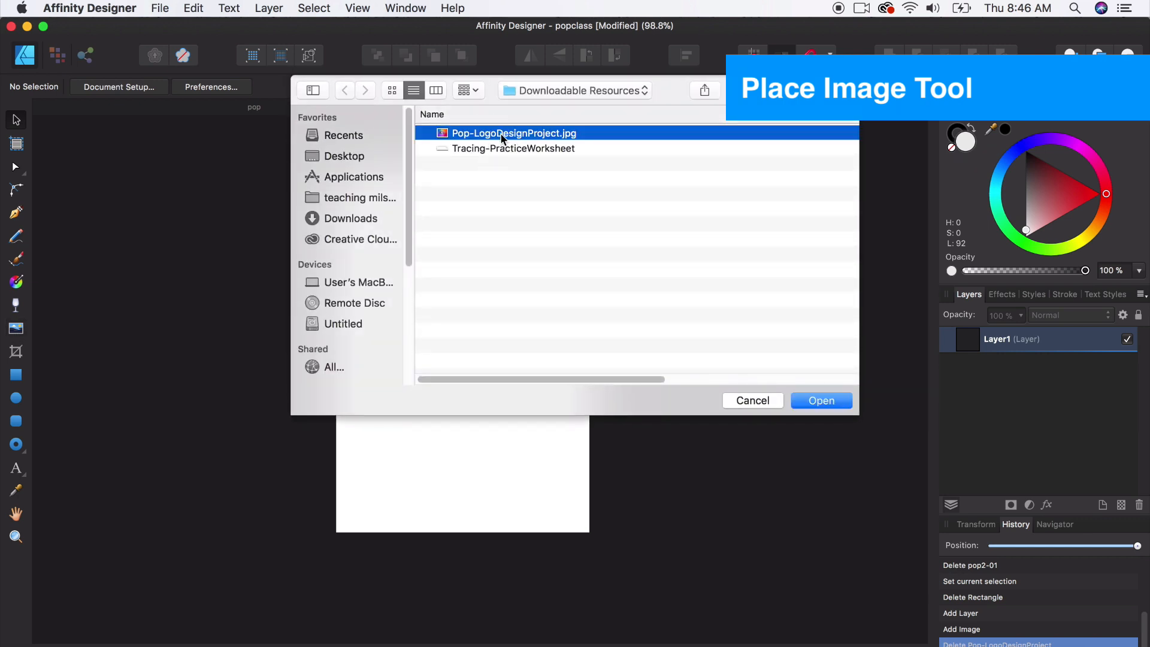
mouse_move(542, 138)
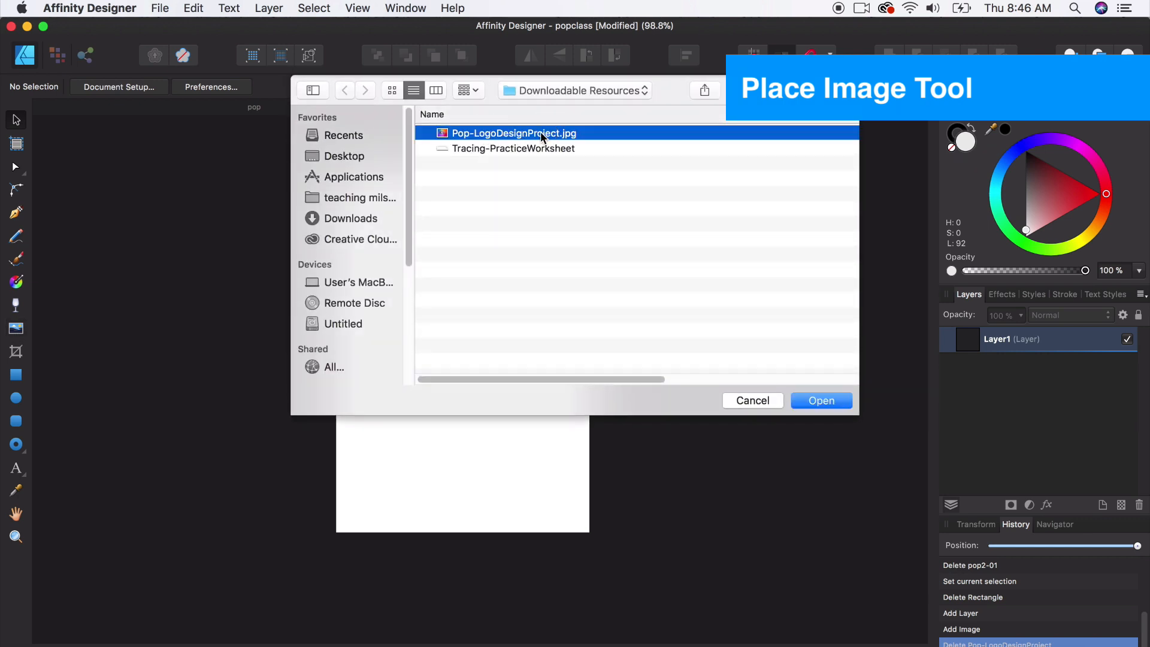
left_click(820, 401)
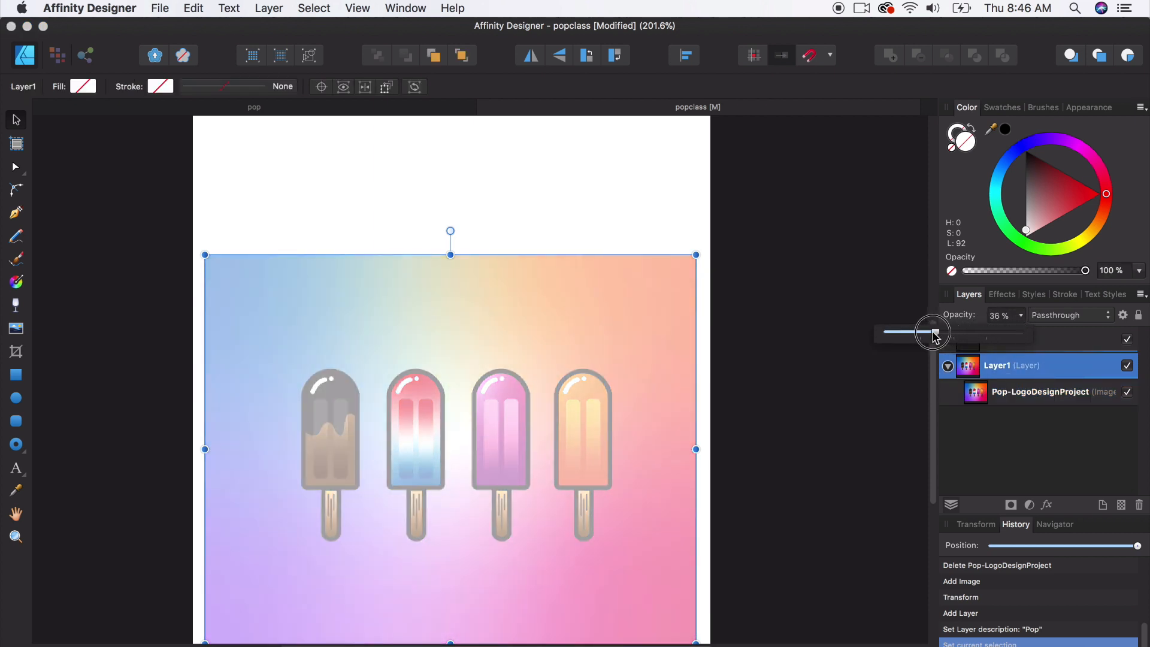
Fade the reference layer to about 11% opacity, then make the Pop layer active
left_click_drag(932, 331, 902, 336)
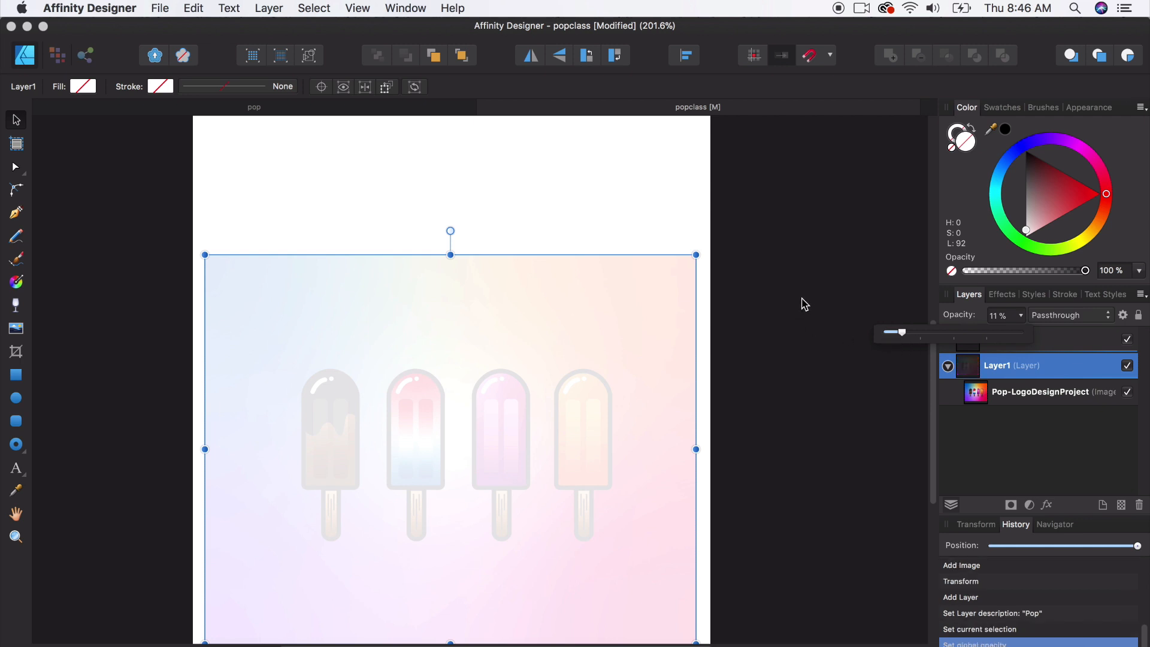
mouse_move(1118, 366)
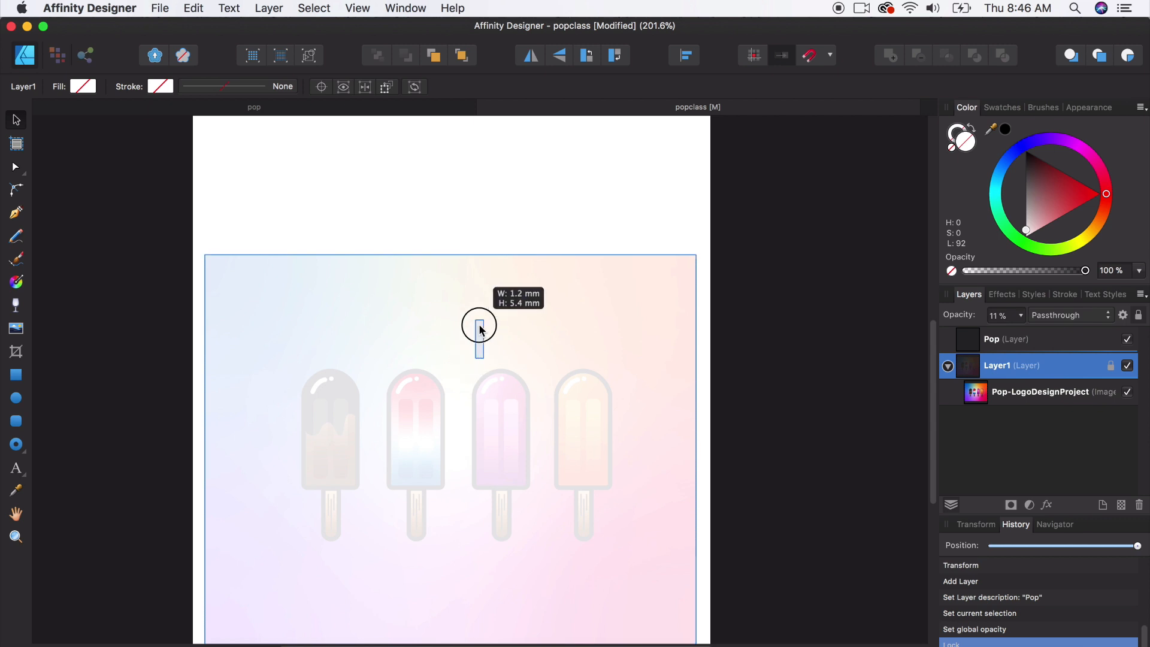
left_click(1012, 339)
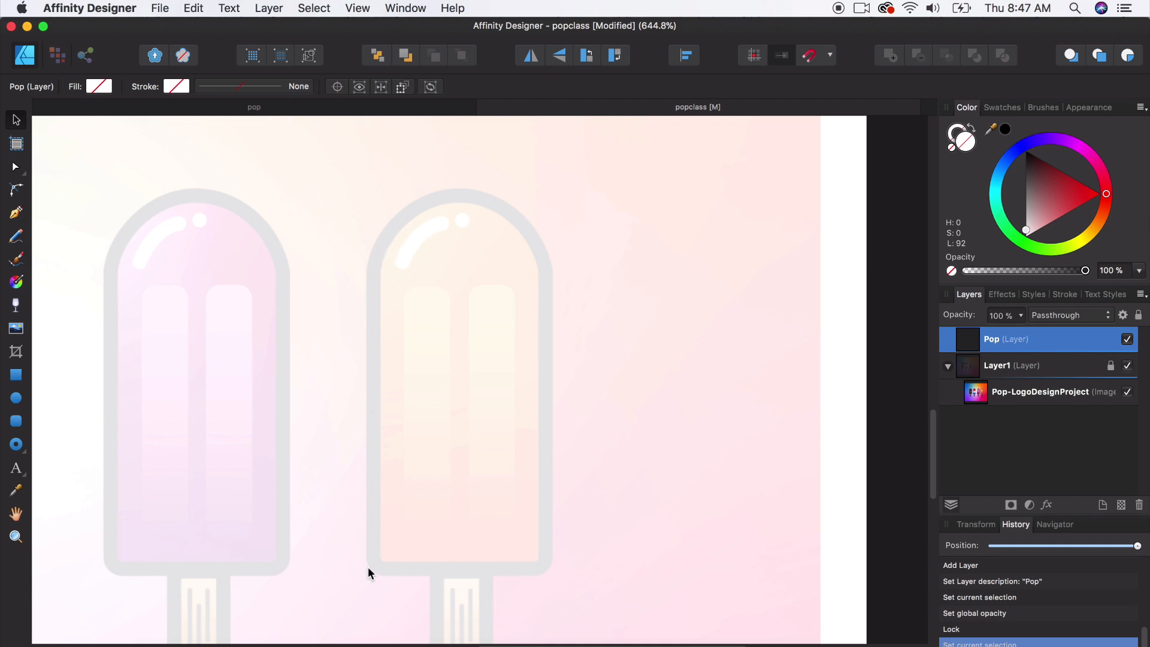
mouse_move(37, 294)
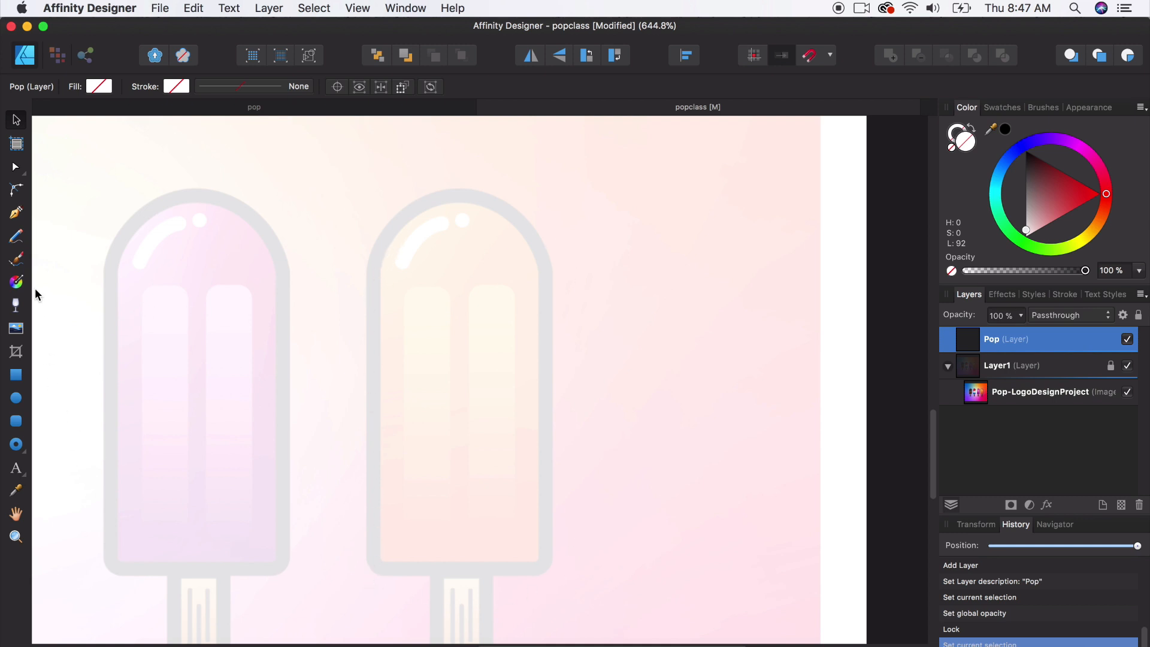
Switch to the Pen Tool with a near-black 1.5 pt stroke and no fill
left_click(14, 213)
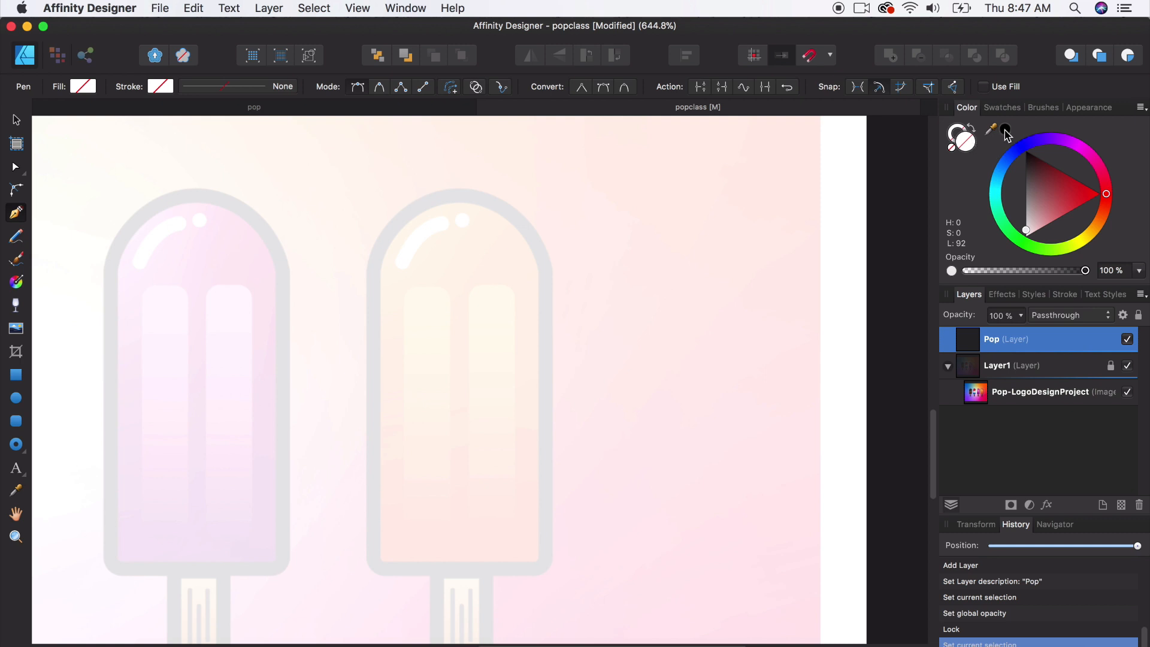
left_click(1025, 165)
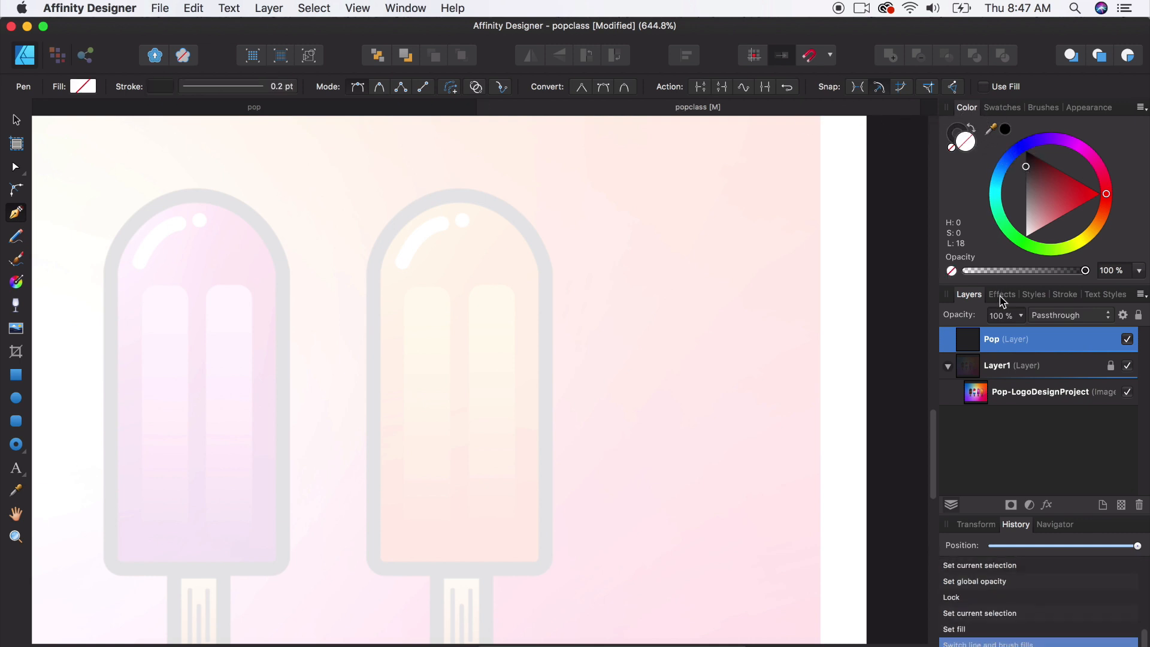
left_click(1064, 295)
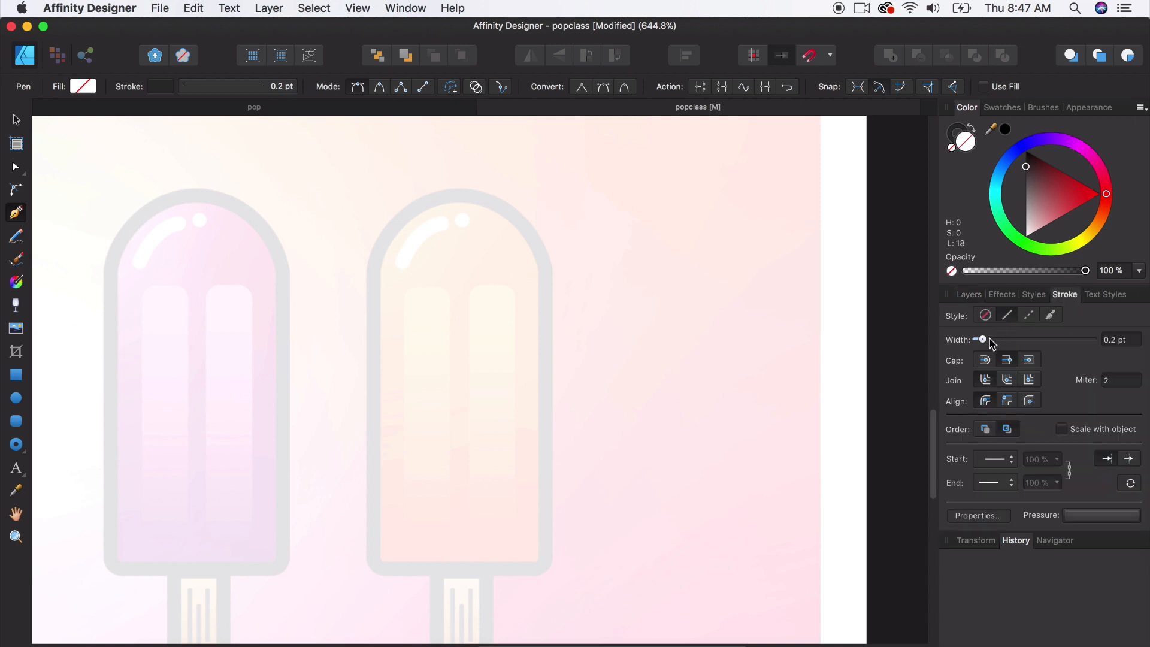
left_click_drag(983, 339, 993, 339)
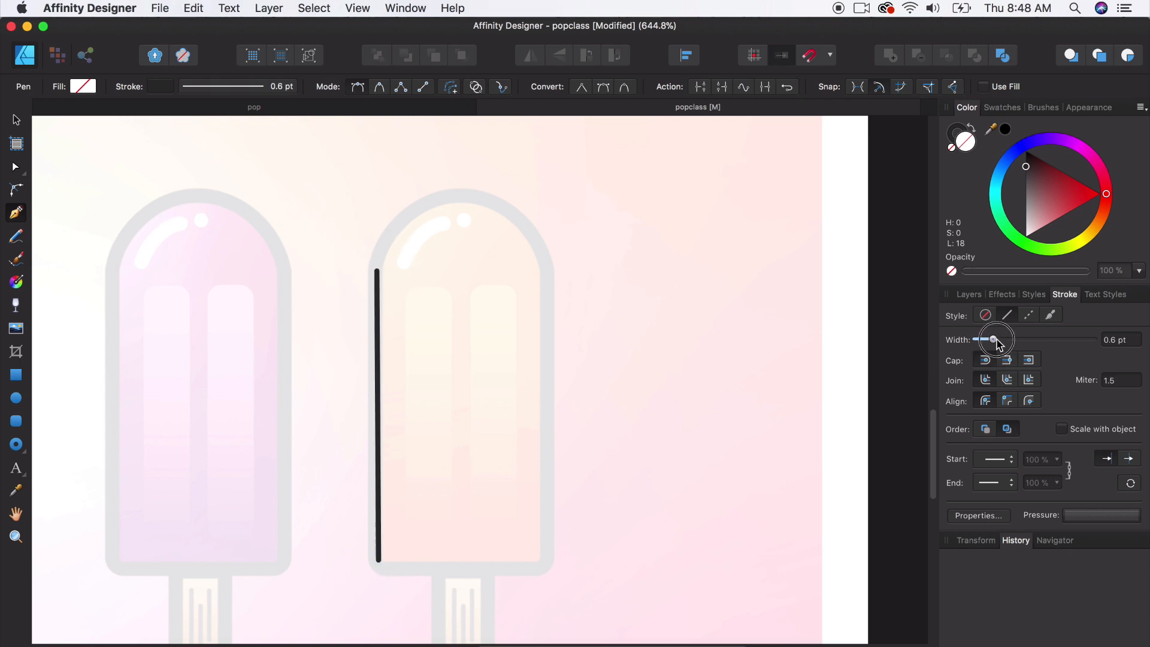
left_click_drag(993, 339, 1007, 339)
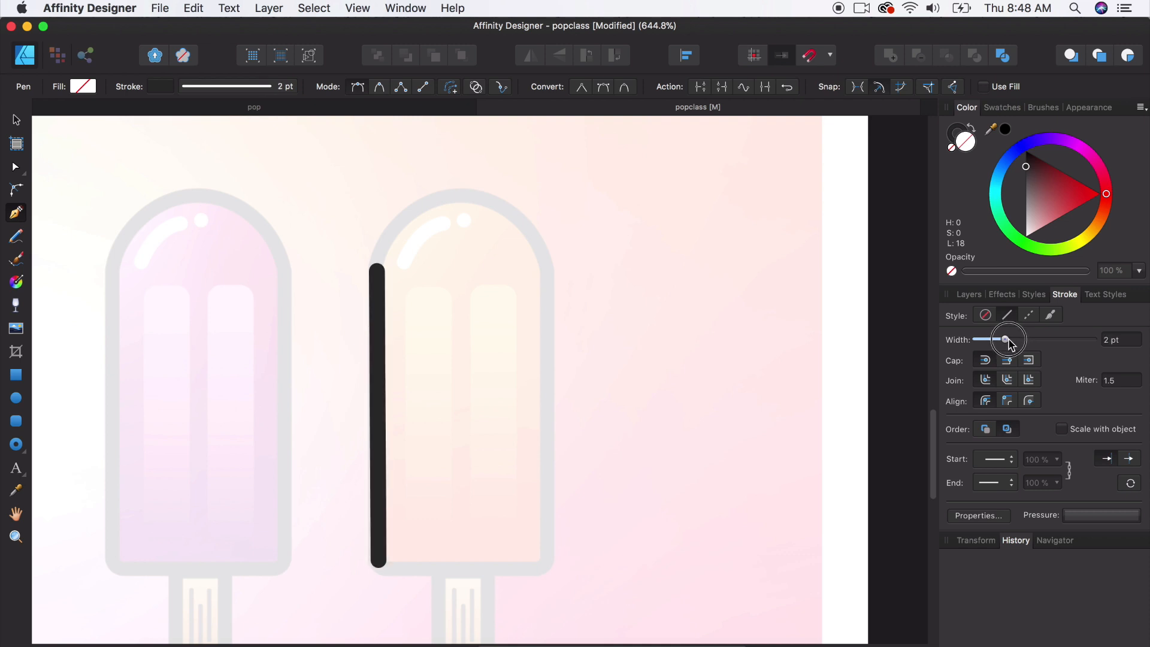
left_click_drag(1009, 339, 1003, 339)
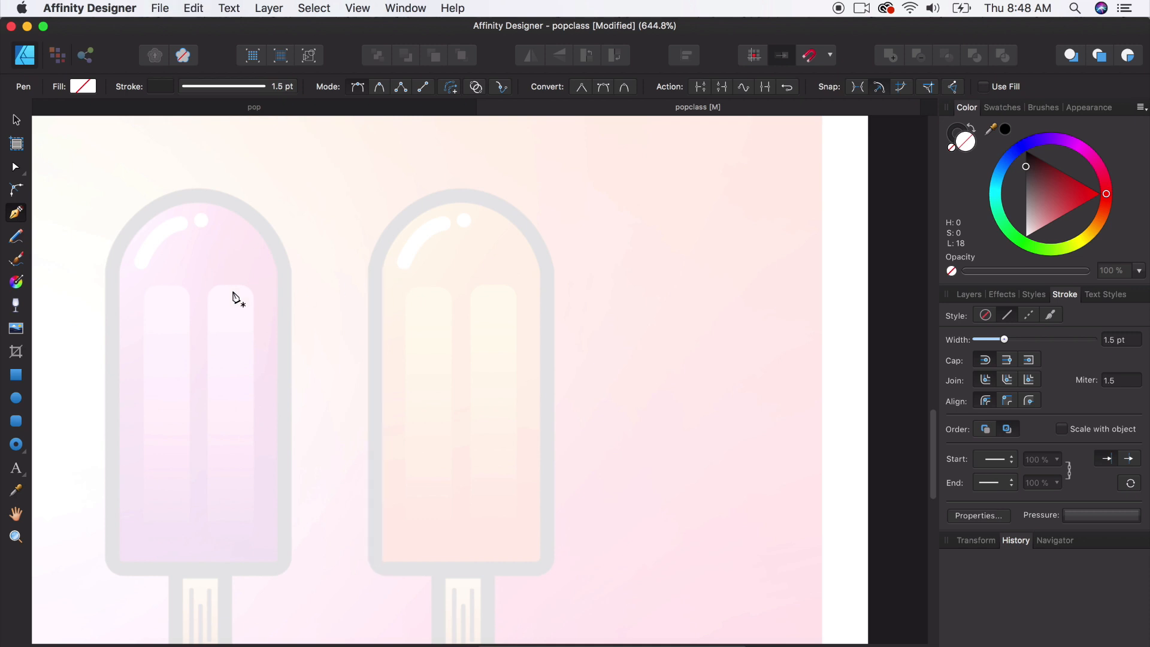
mouse_move(169, 353)
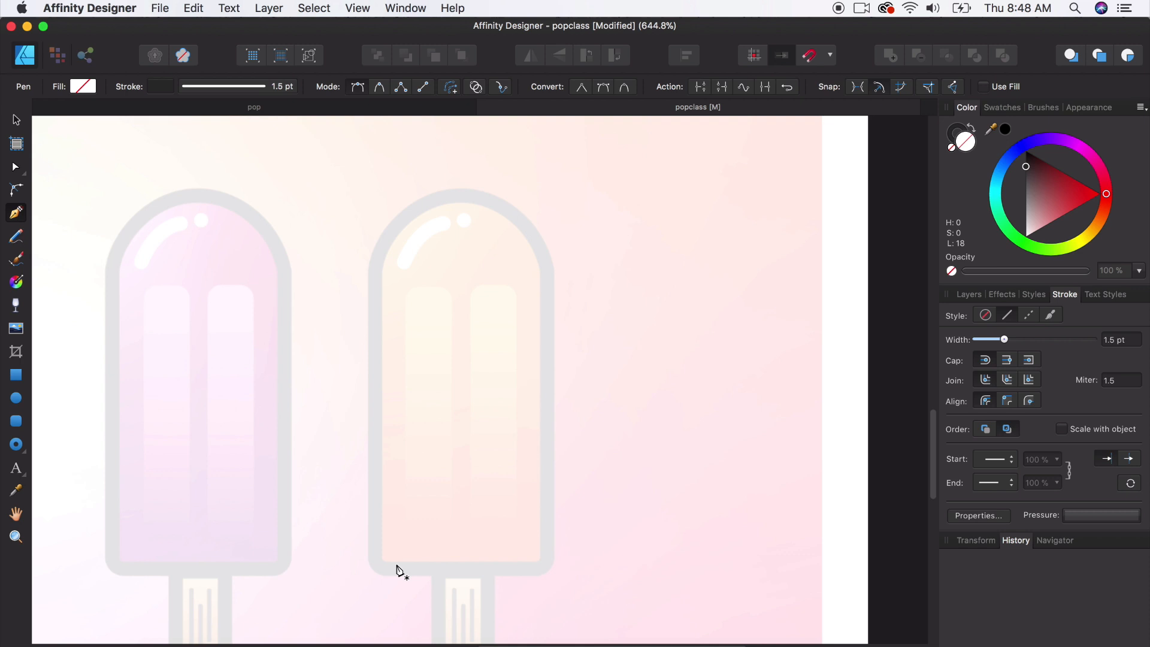
mouse_move(552, 416)
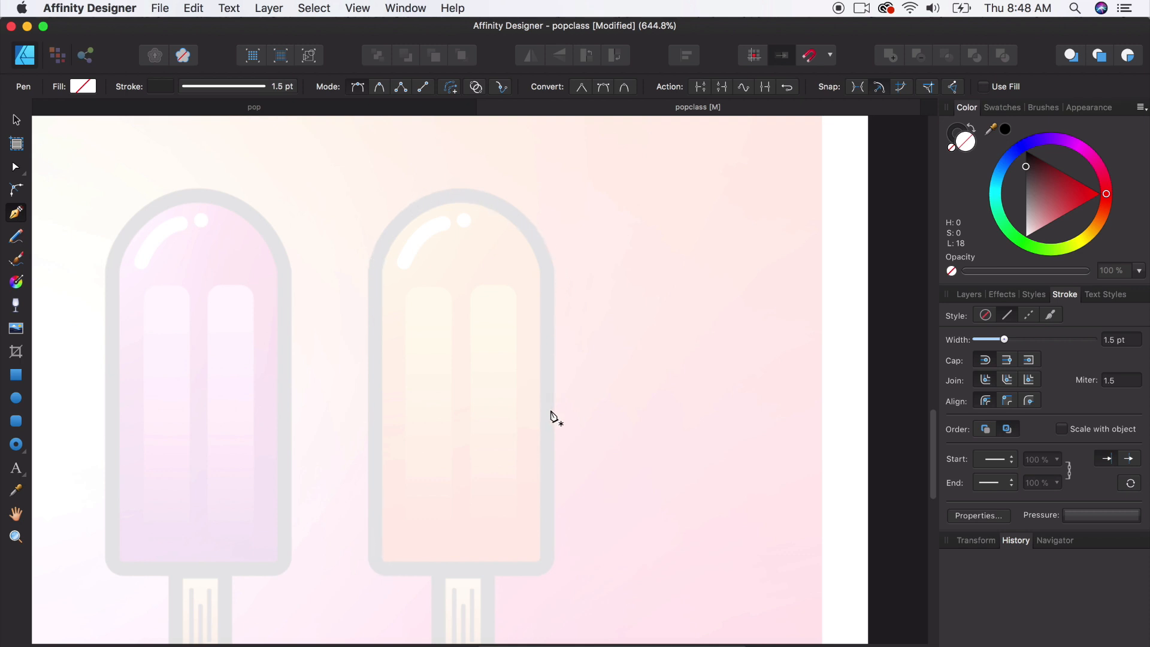
mouse_move(110, 402)
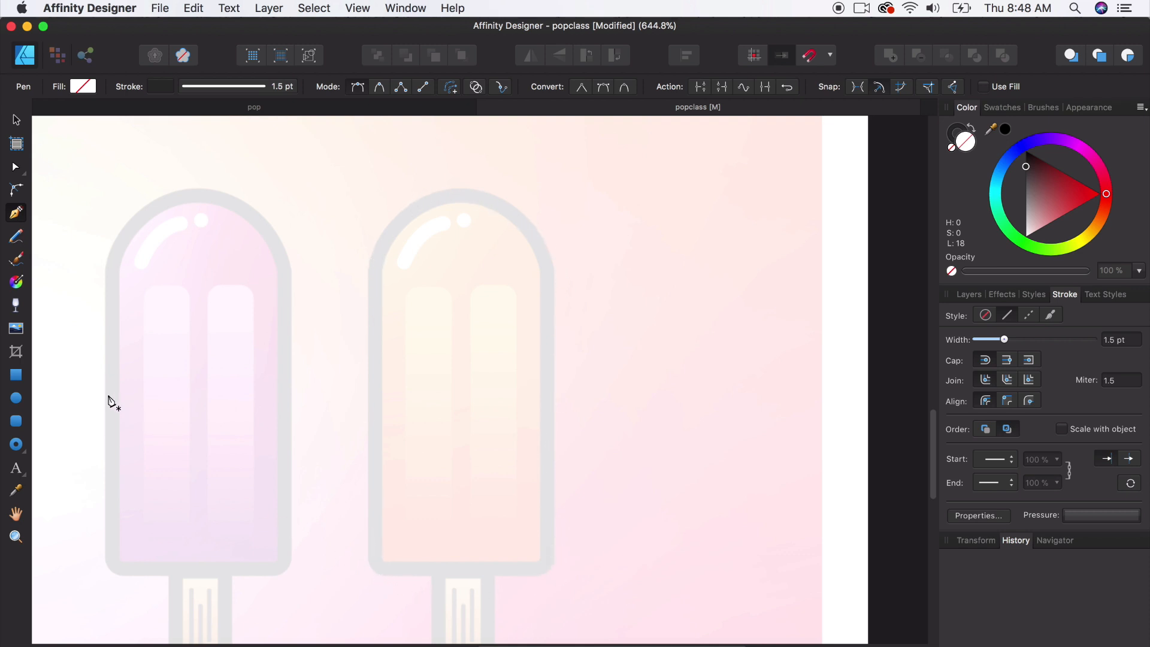
mouse_move(17, 375)
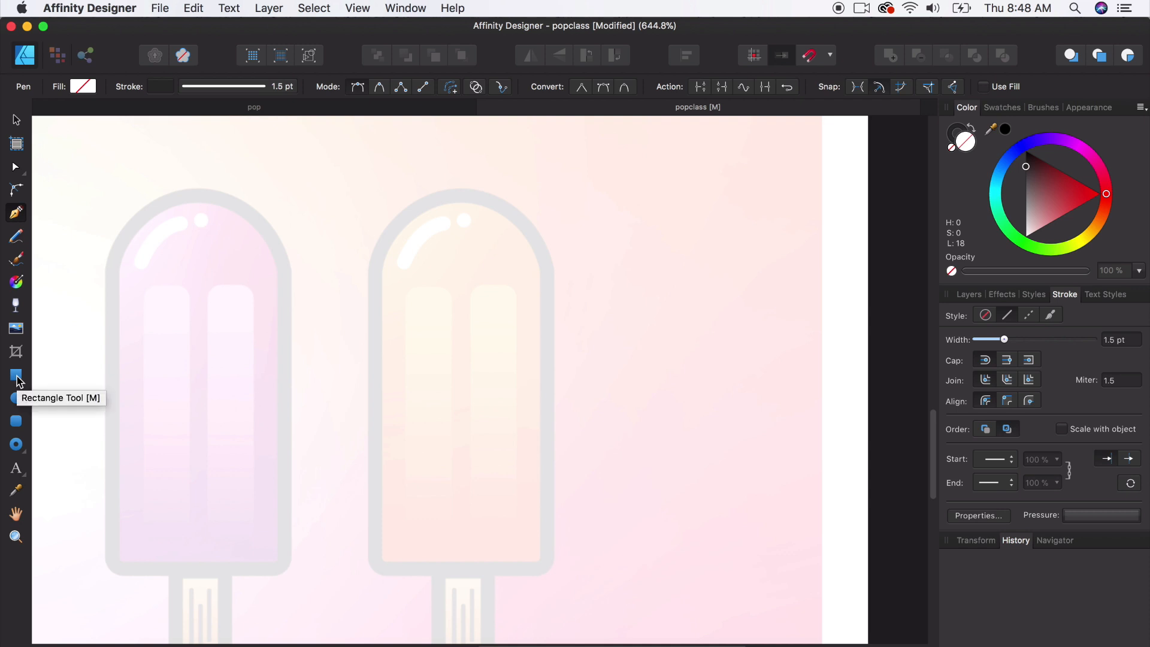
Draw a dark outlined rectangle over the right popsicle's body and convert it to curves
left_click(15, 375)
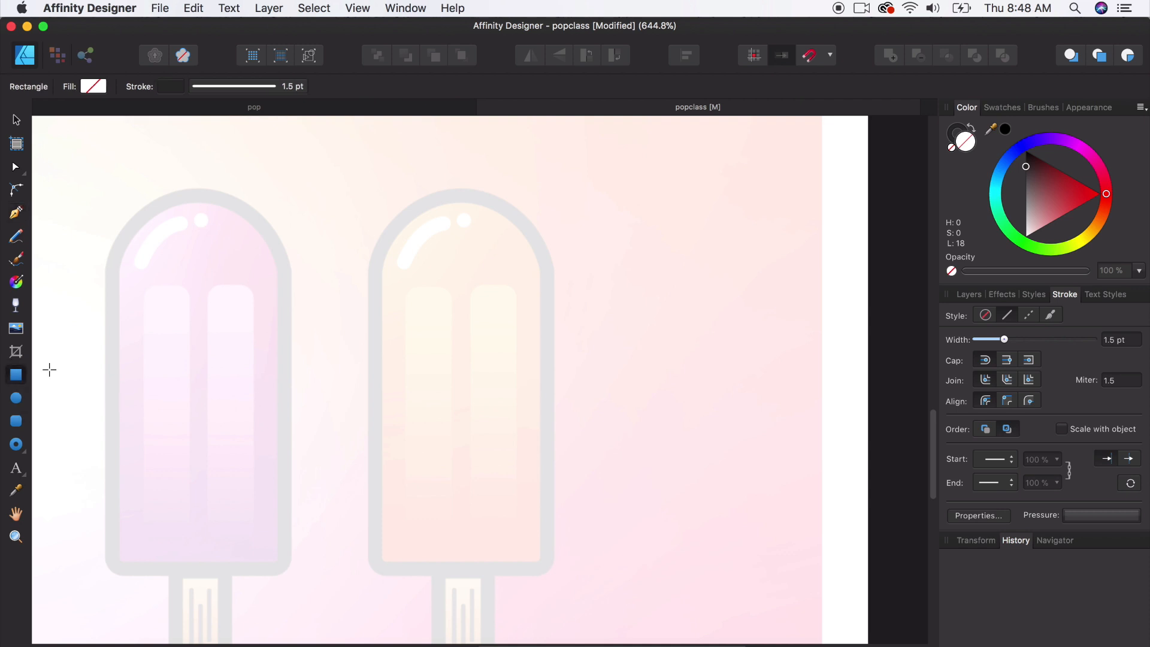
left_click_drag(365, 253, 559, 536)
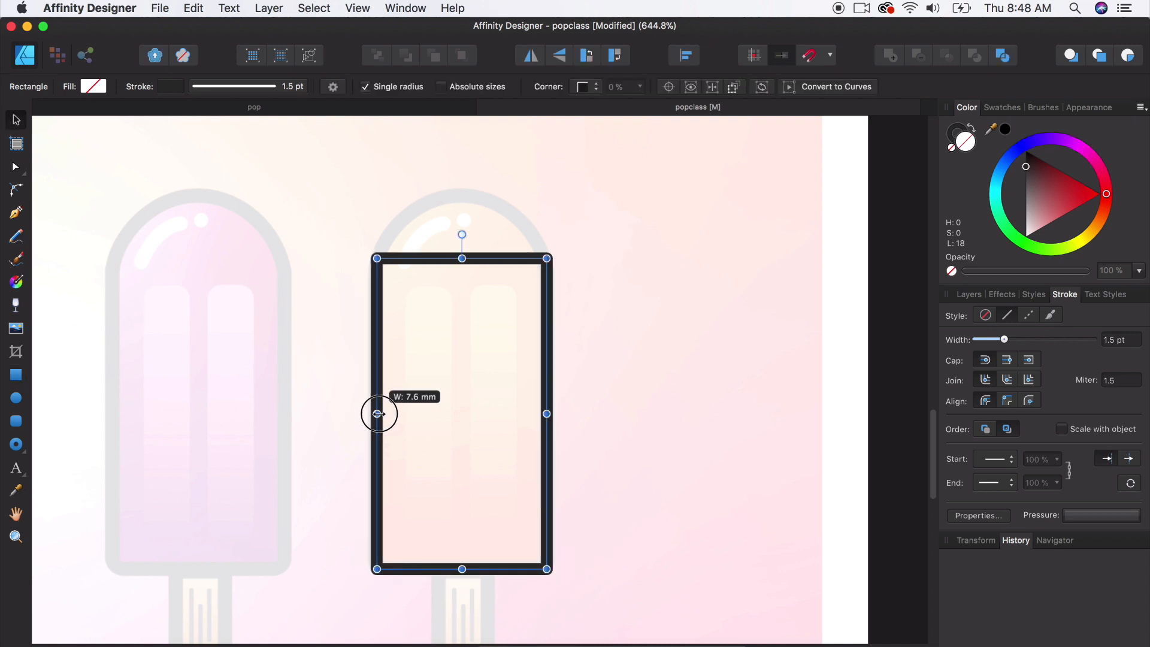
left_click_drag(378, 413, 374, 413)
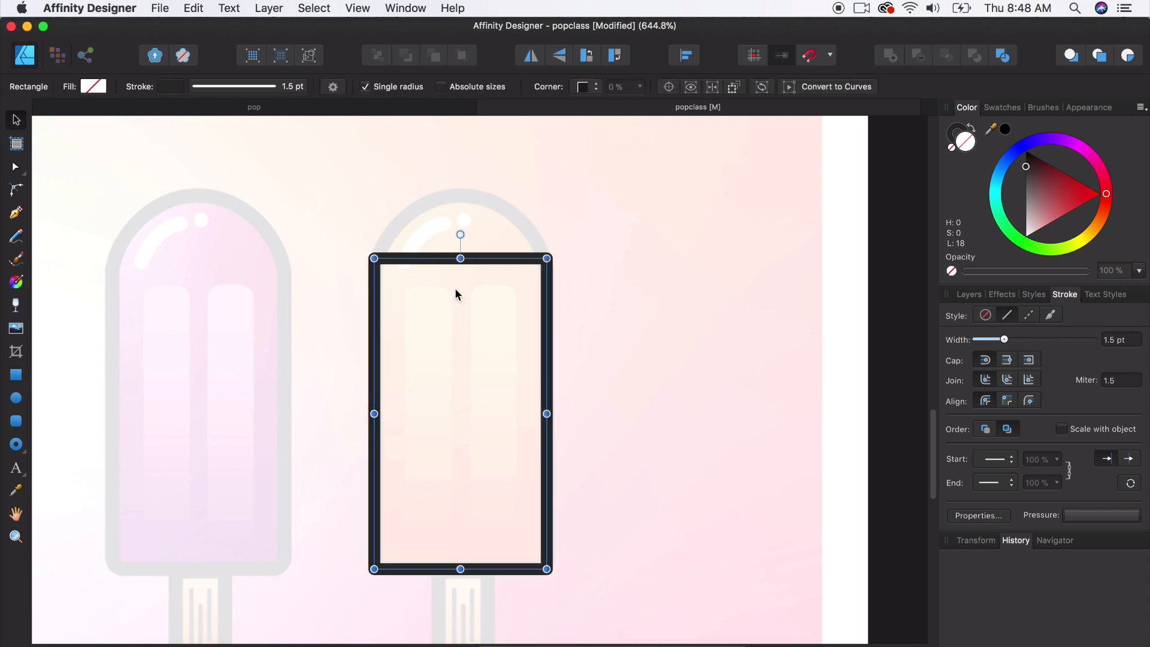
mouse_move(430, 266)
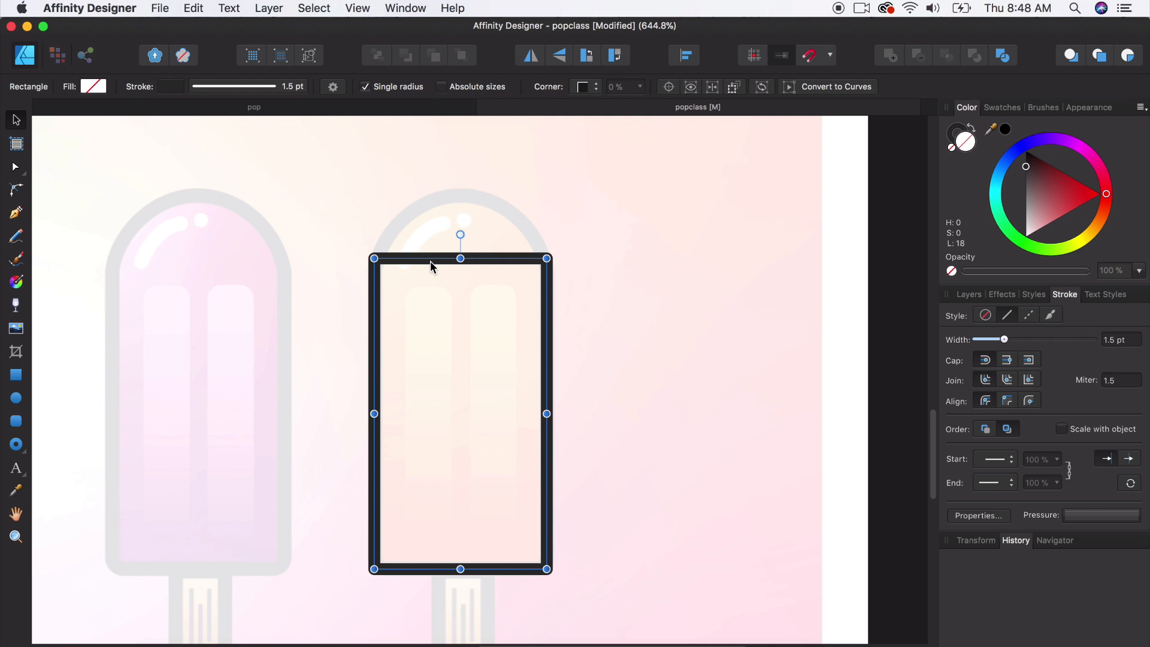
mouse_move(436, 266)
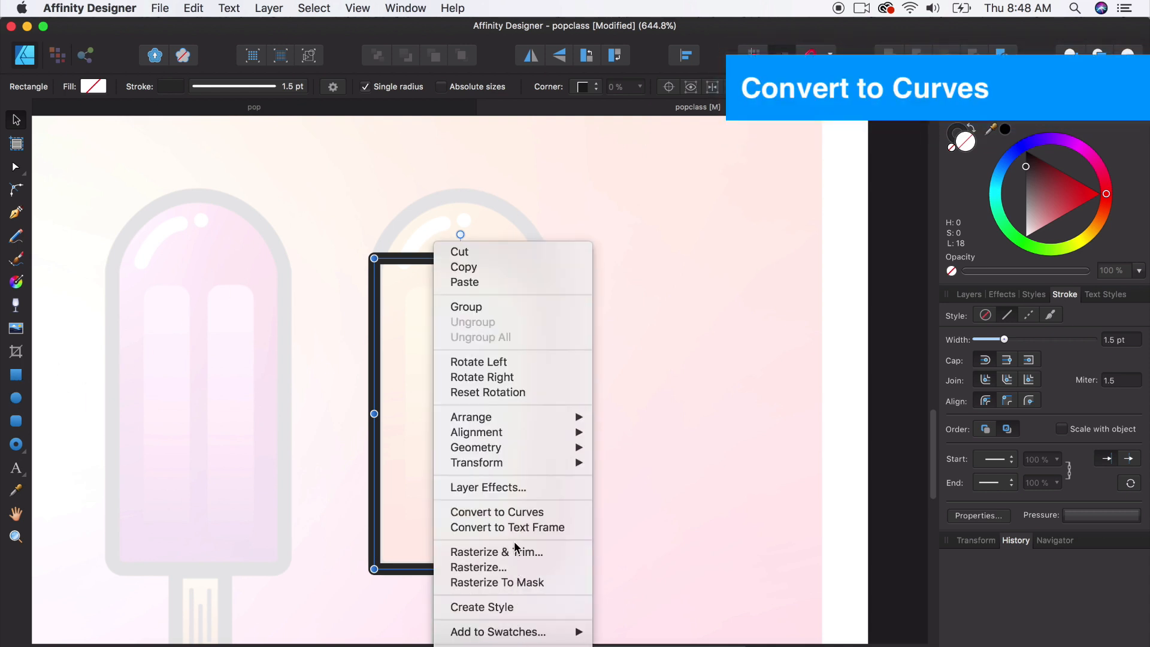
left_click(497, 512)
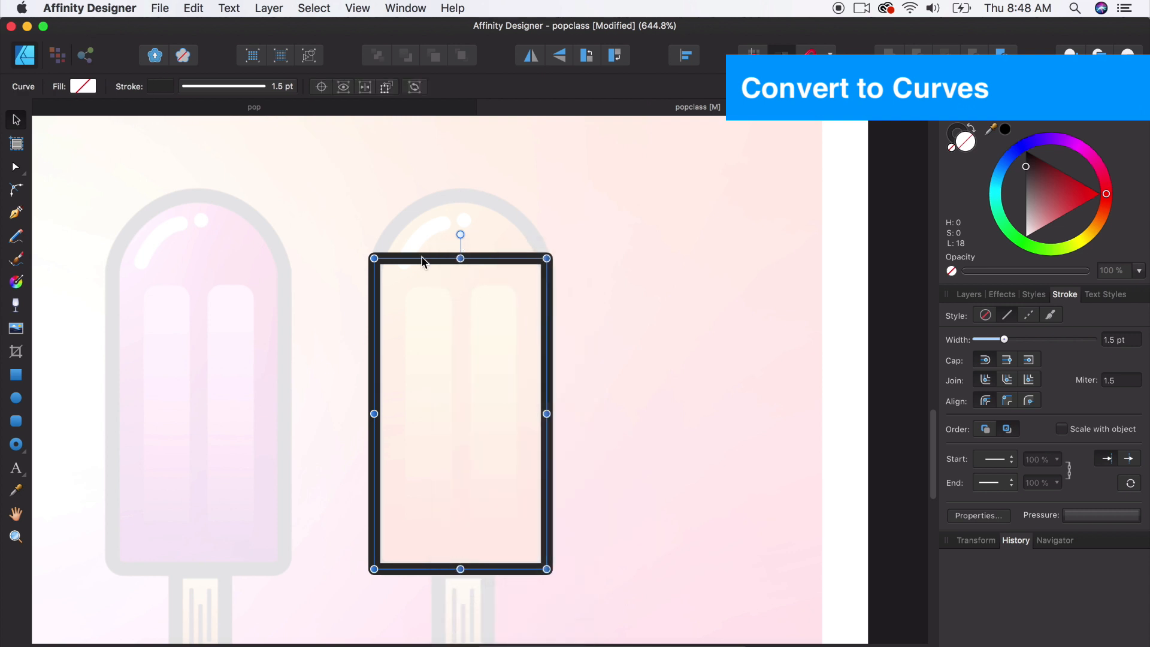
mouse_move(840, 298)
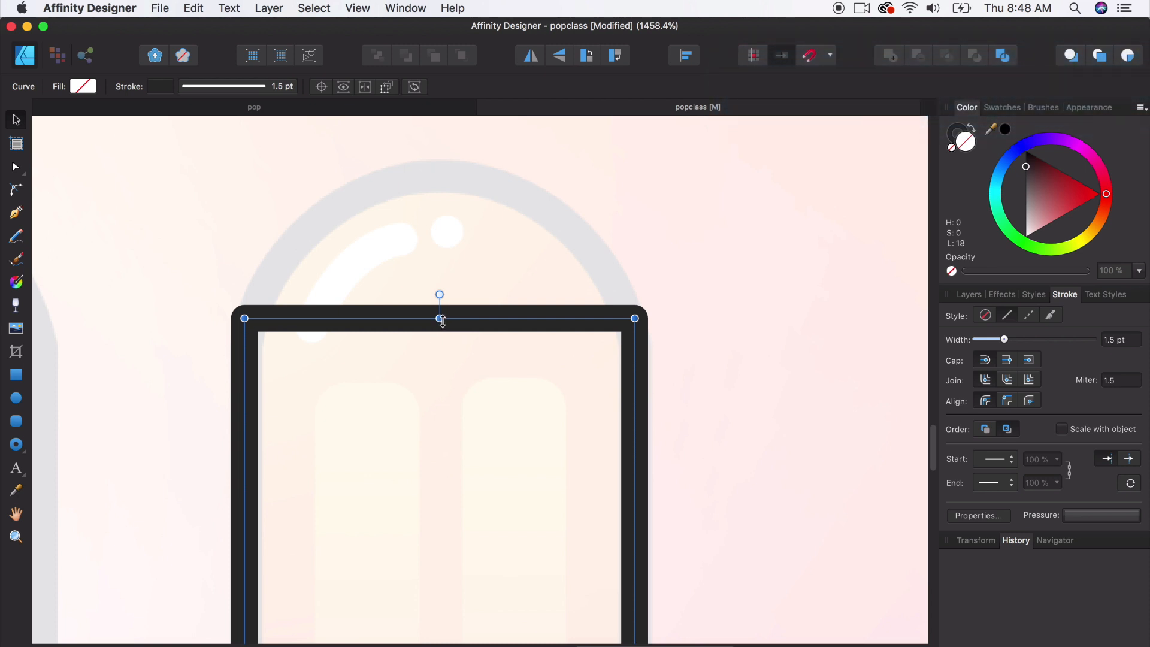
mouse_move(225, 295)
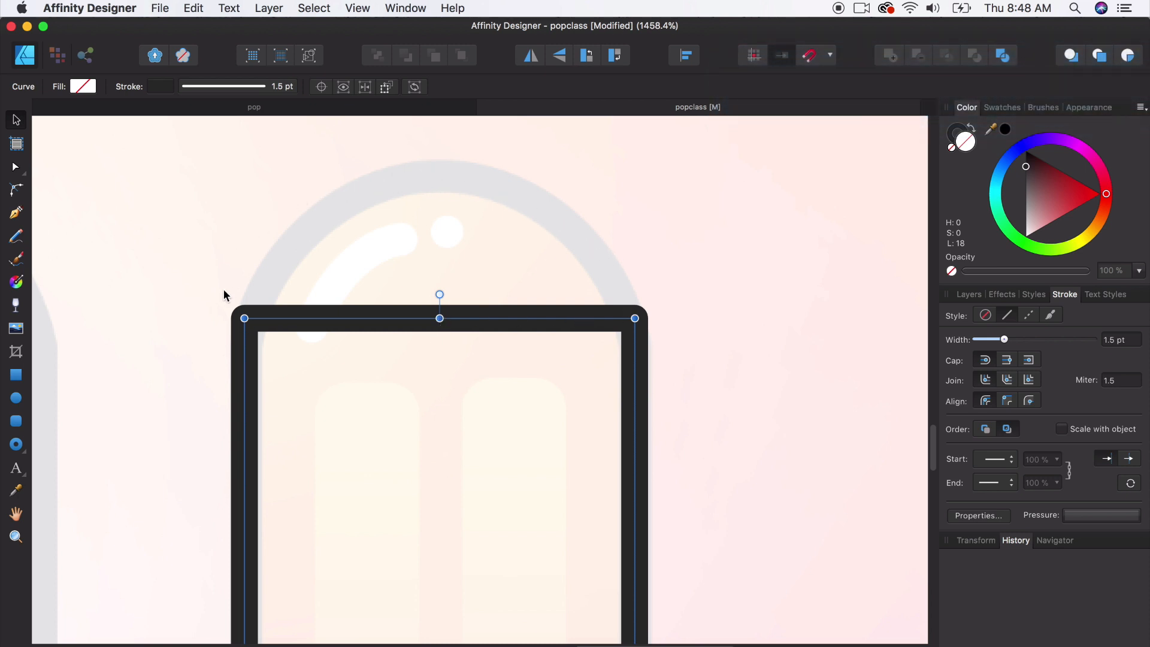
mouse_move(276, 265)
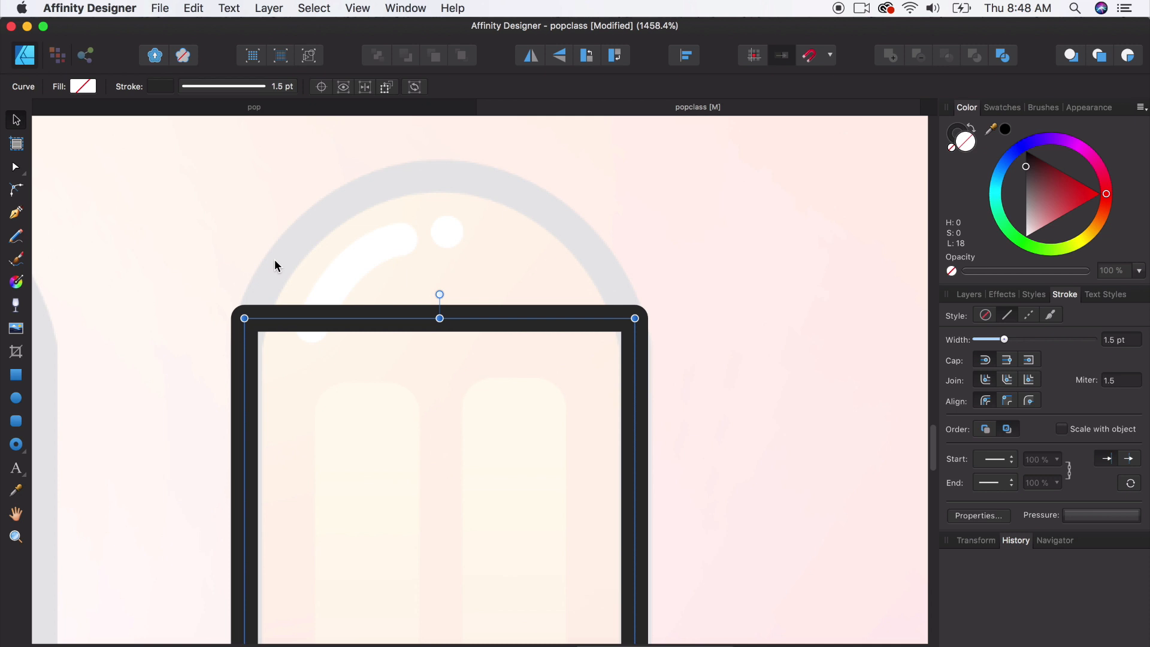
Add a smooth node mid-top, raise it and shape handles into an arch
left_click(14, 167)
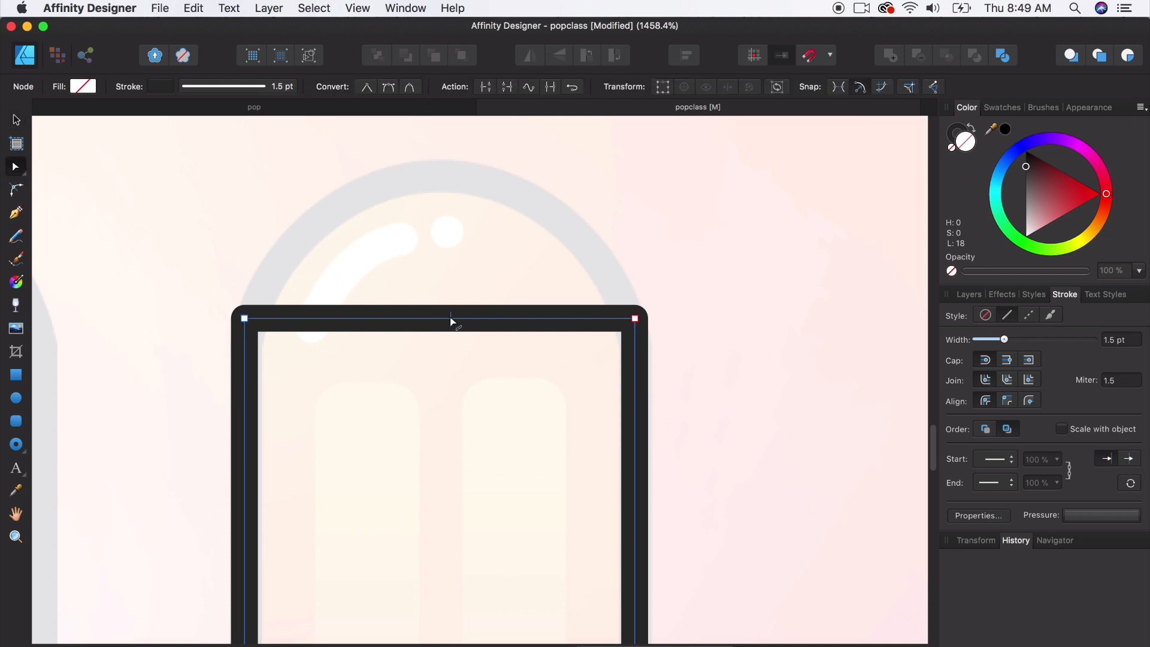
left_click(443, 318)
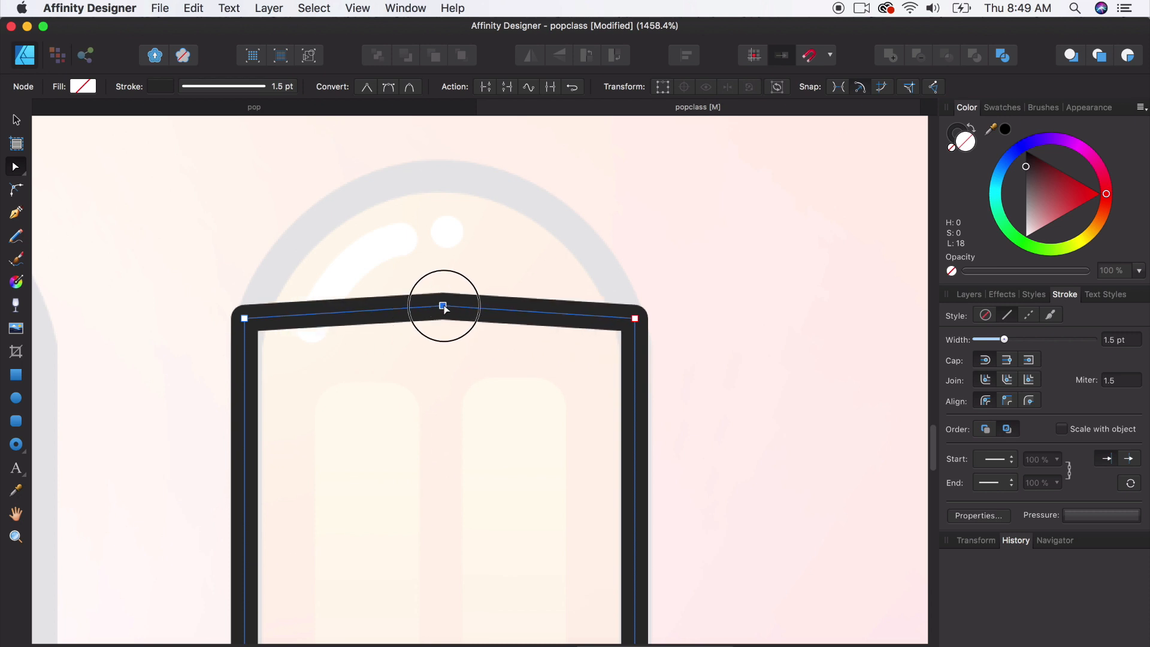
left_click_drag(443, 306, 438, 181)
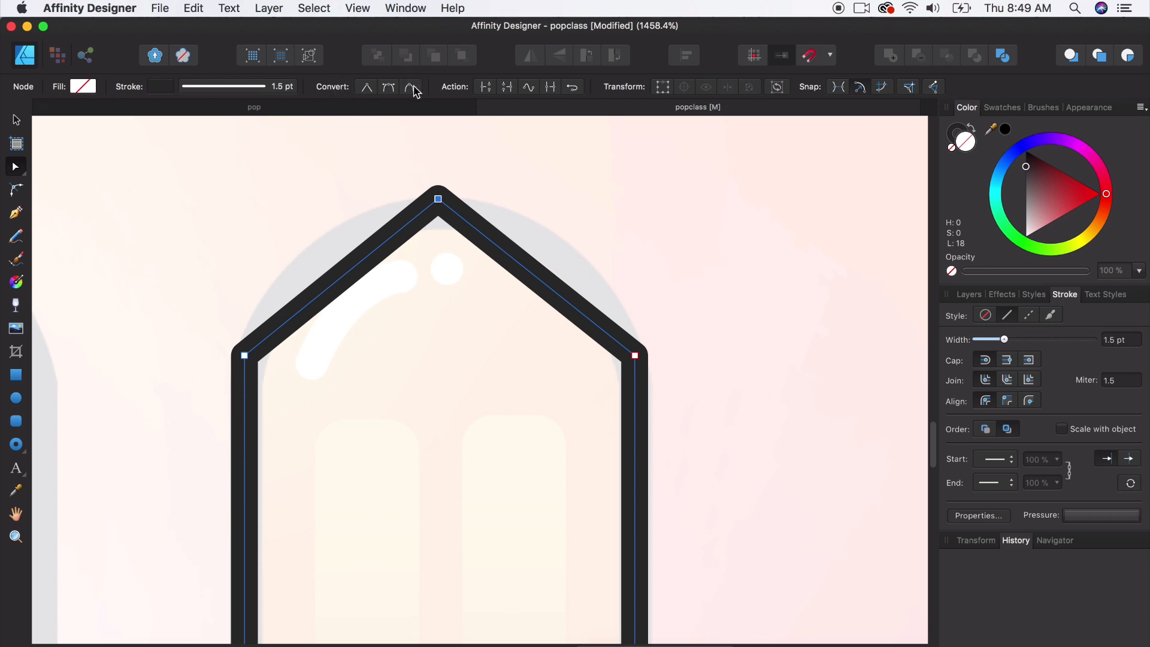
left_click(389, 86)
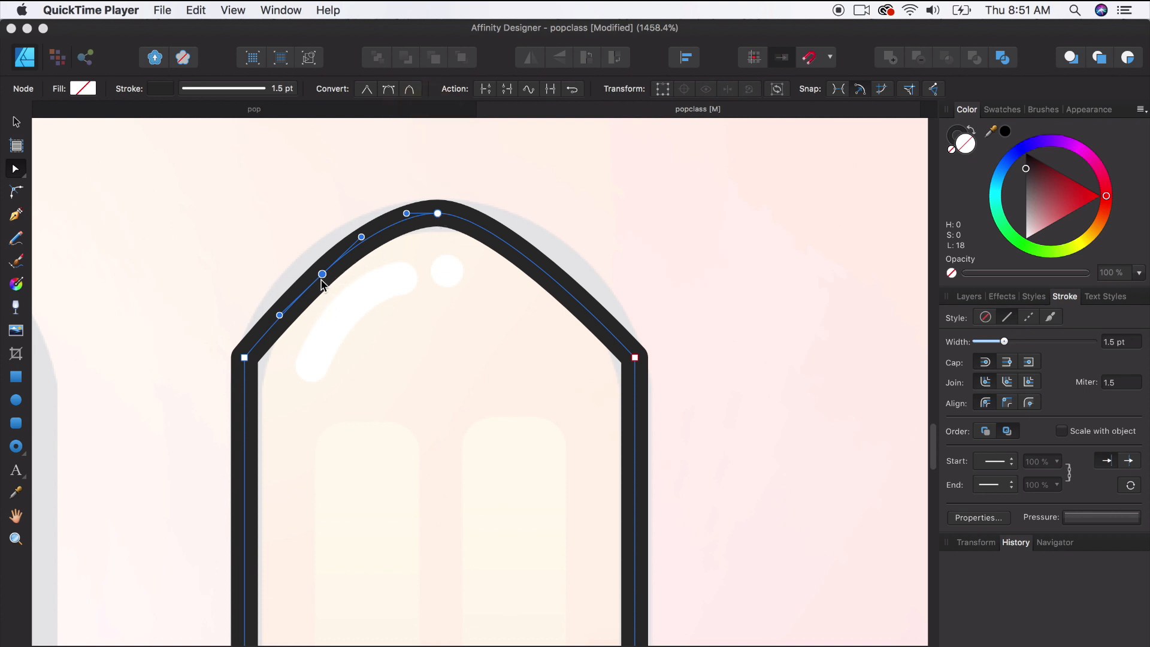
left_click_drag(321, 275, 310, 266)
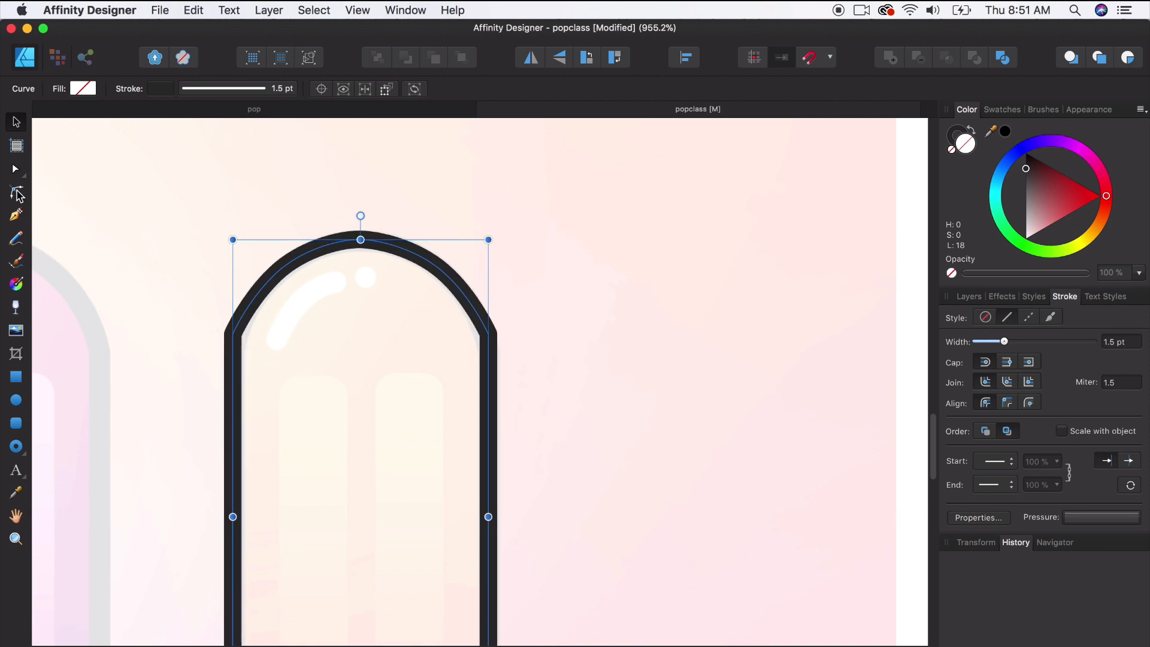
Soften the shoulder corners and give both bottom corners a small radius with the Corner Tool
left_click(16, 191)
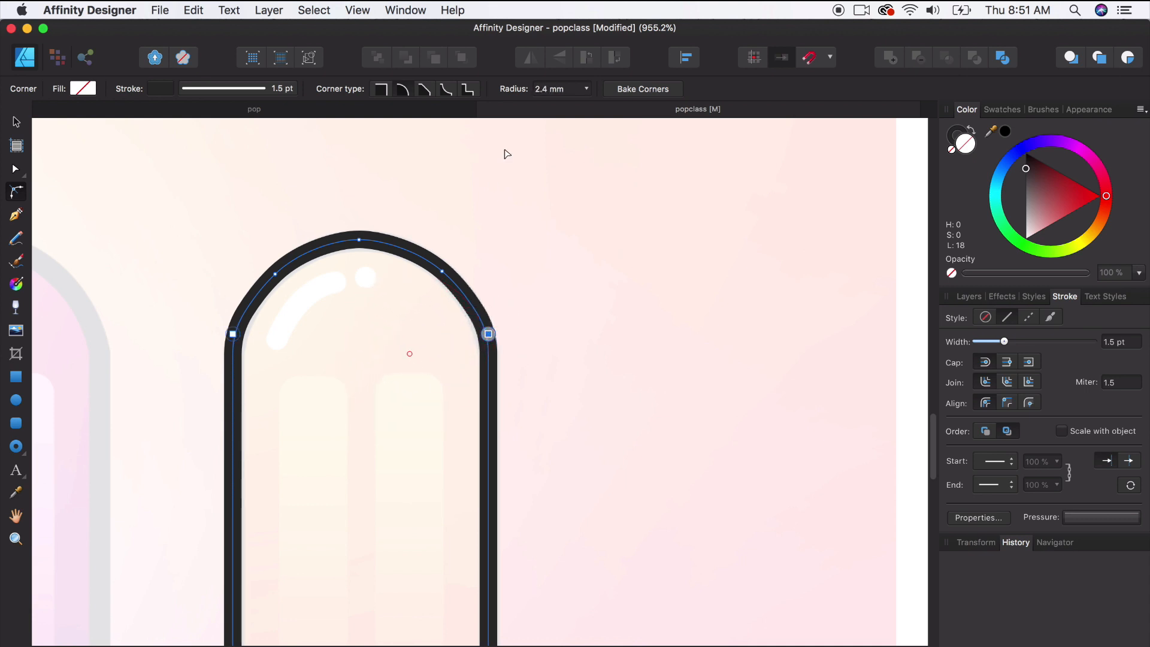
mouse_move(547, 94)
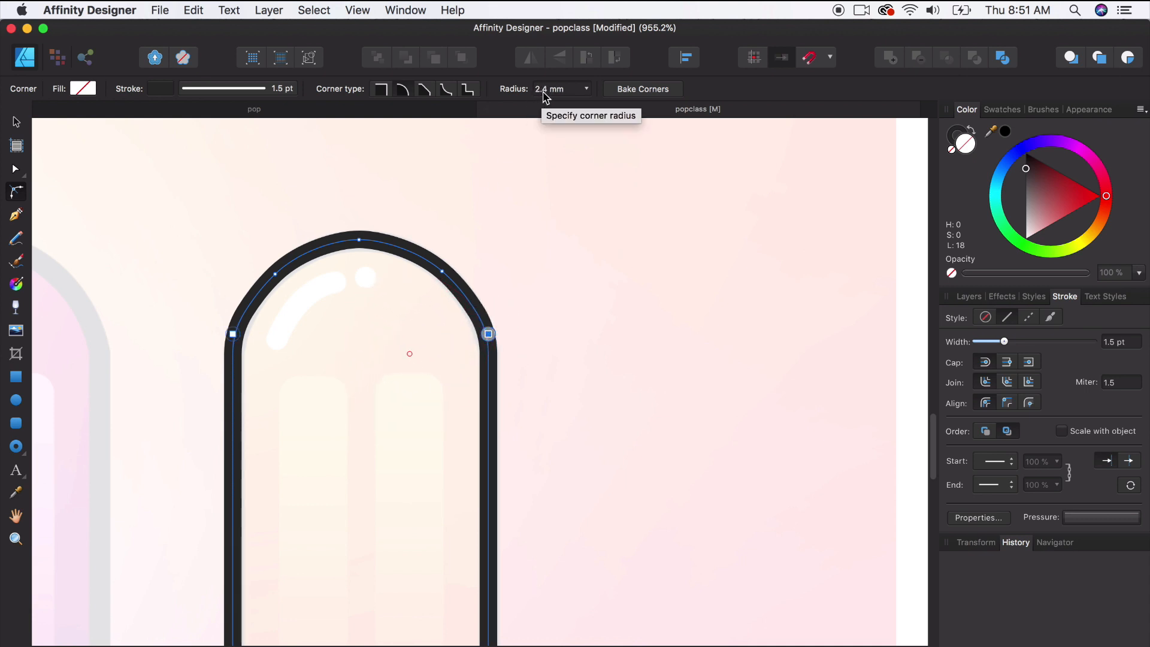
mouse_move(559, 99)
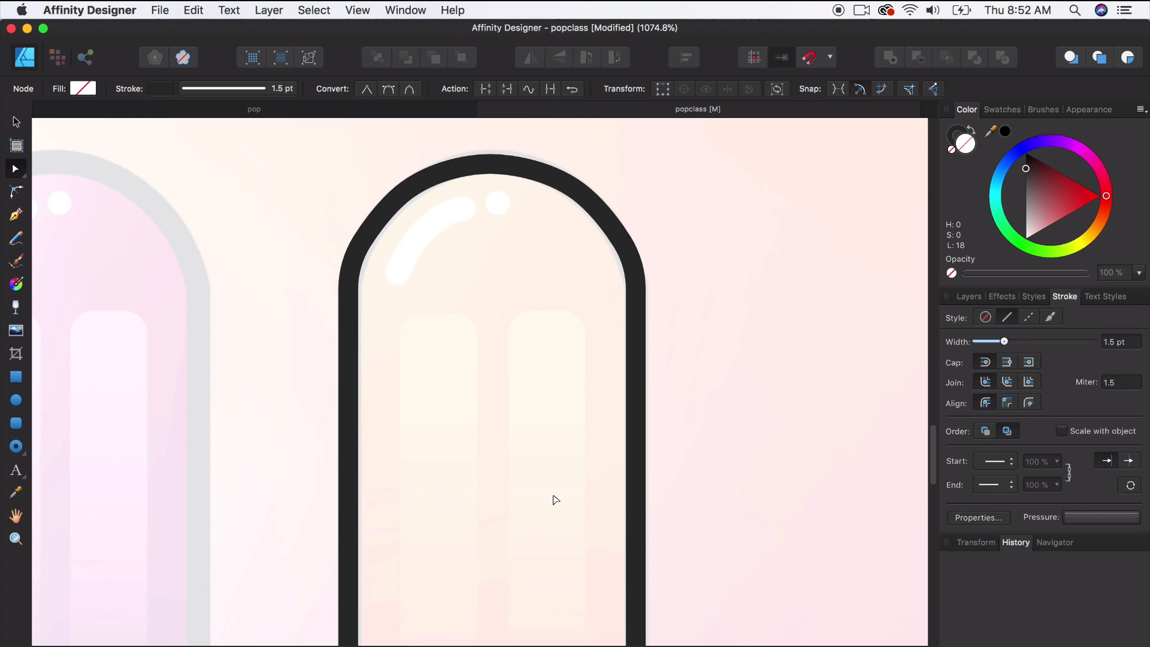
scroll("down", 3)
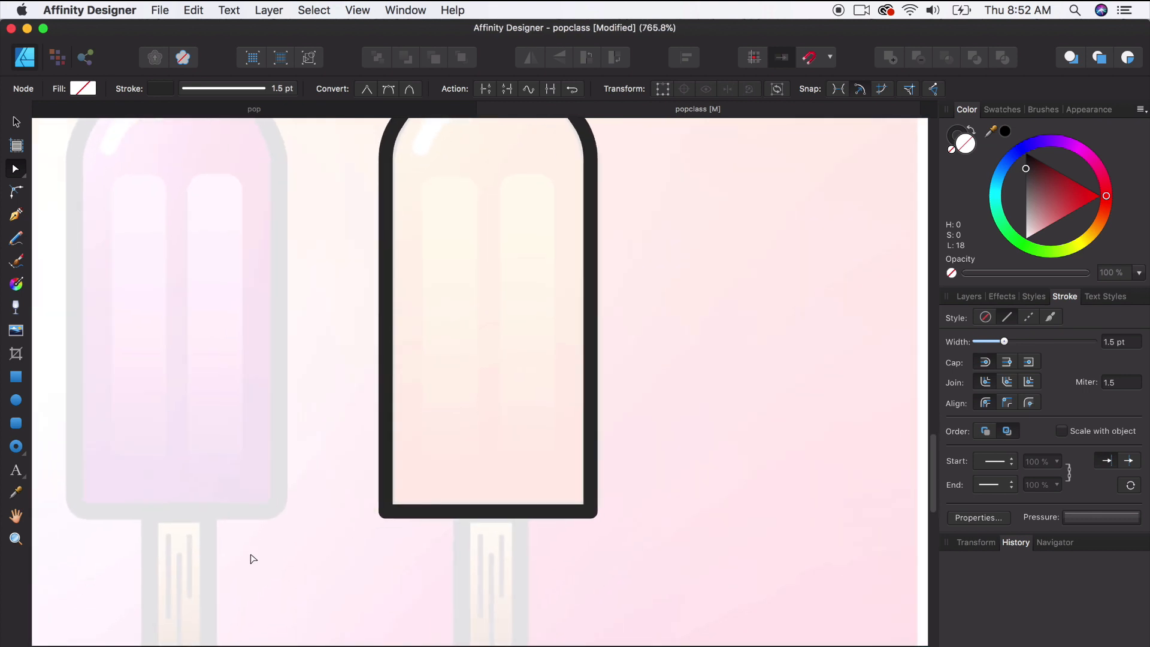
scroll("down", 3)
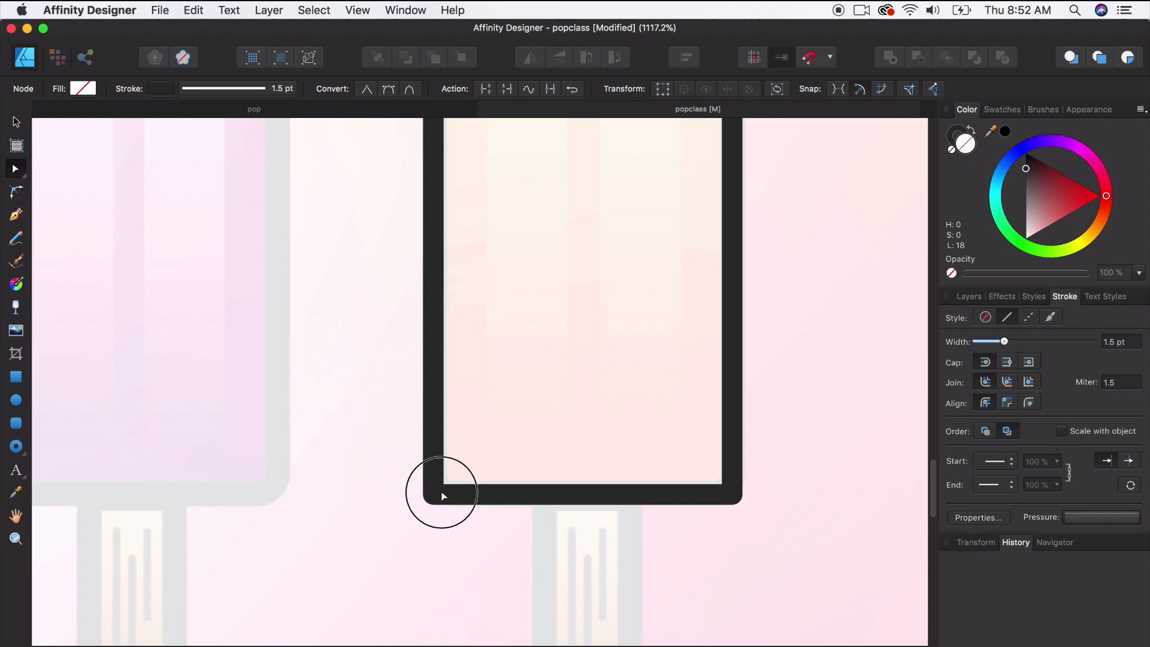
left_click(437, 495)
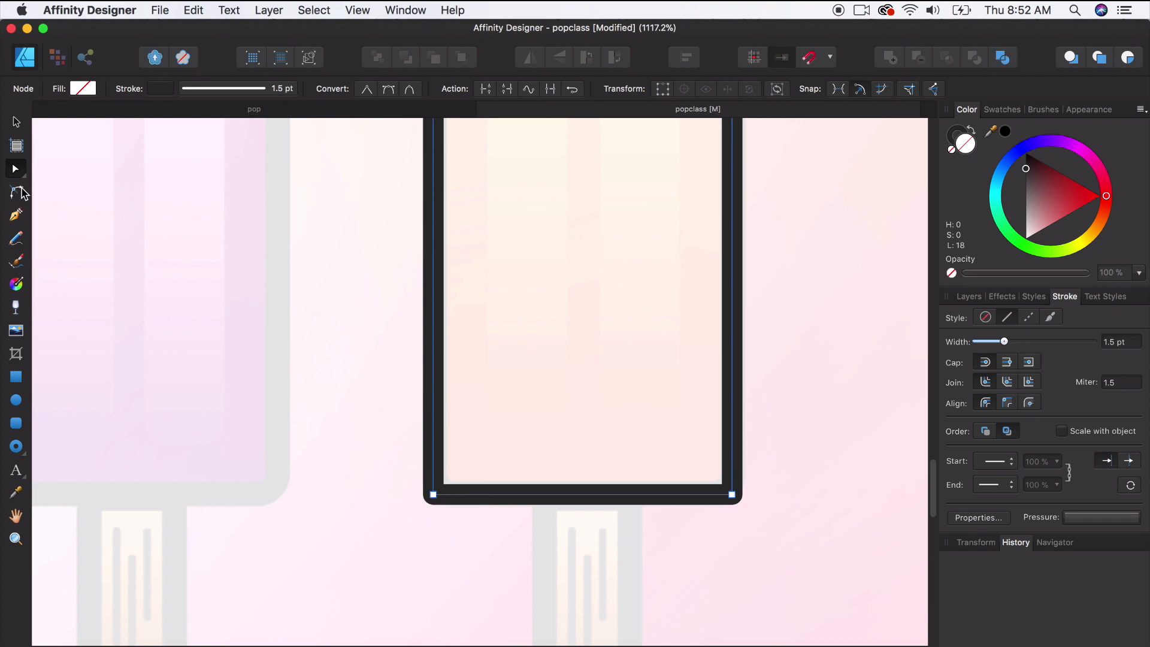
left_click(16, 192)
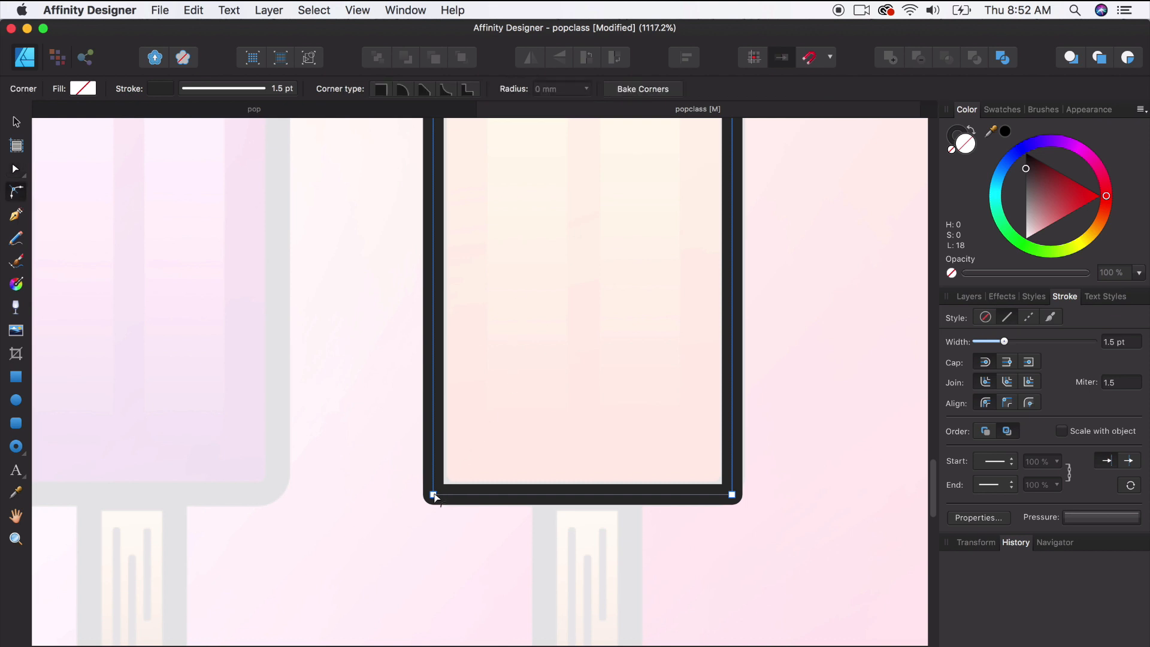
left_click_drag(434, 495, 461, 469)
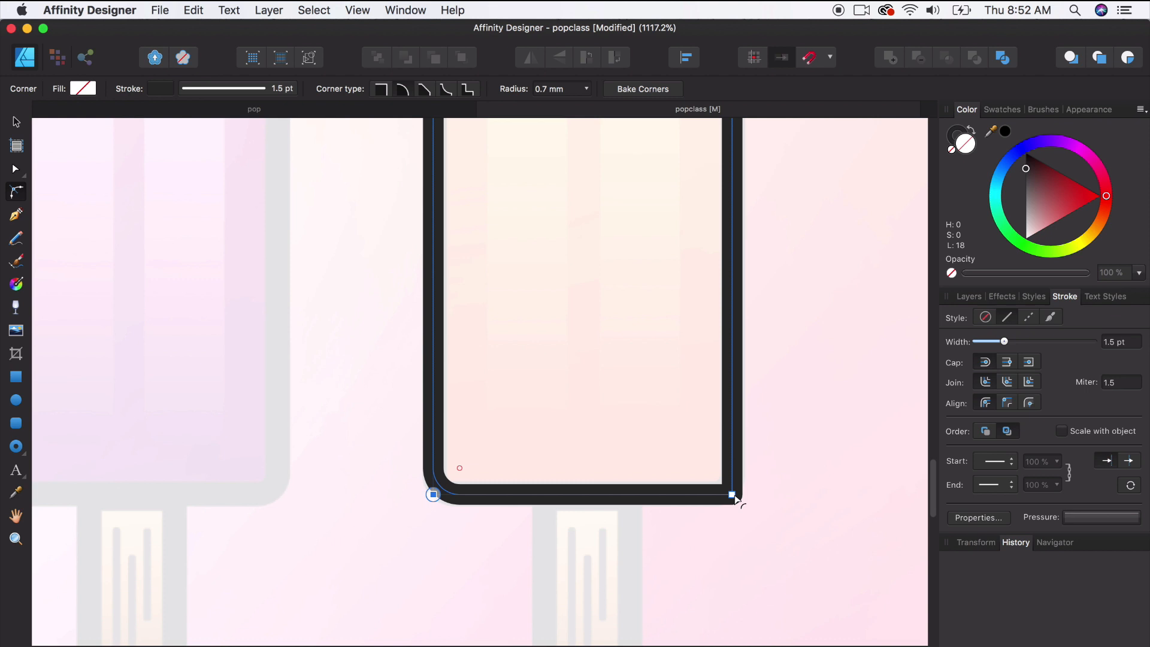
left_click_drag(733, 499, 719, 470)
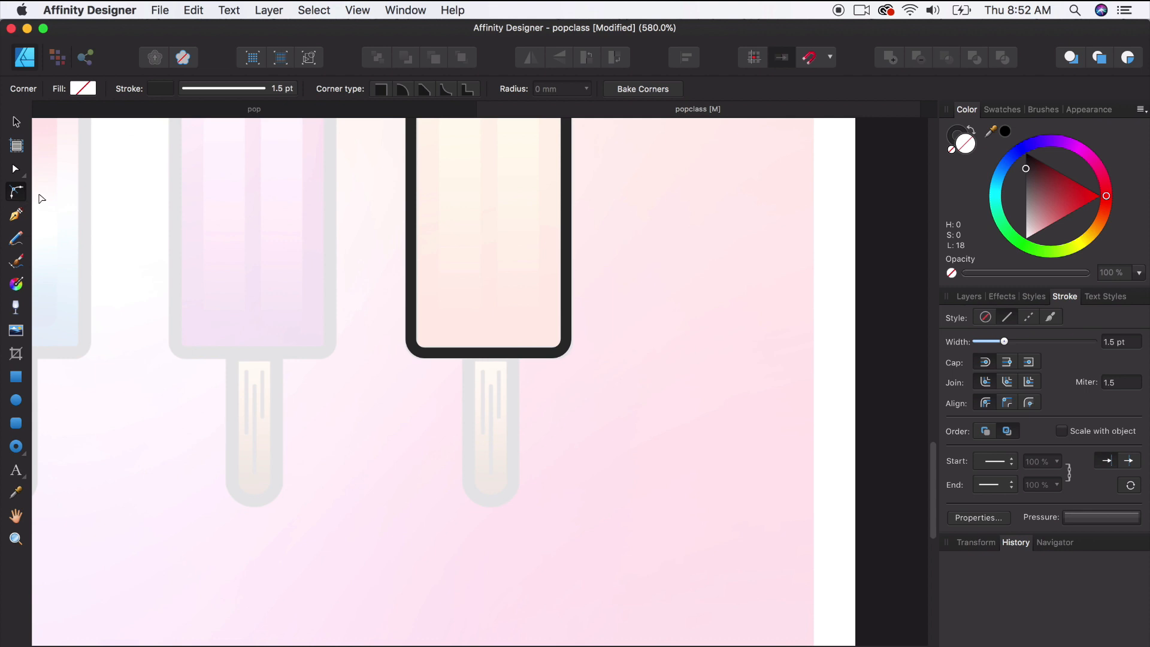
Outline the stick with a rectangle and curve its bottom edge into a rounded end
left_click(16, 376)
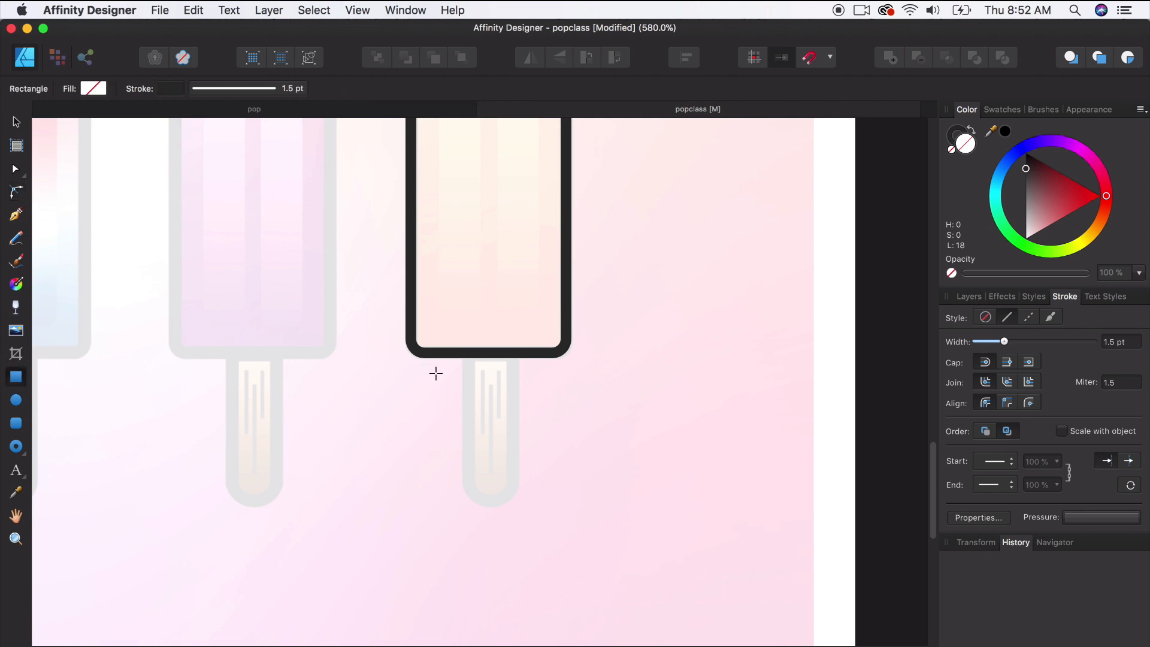
left_click_drag(470, 352, 491, 466)
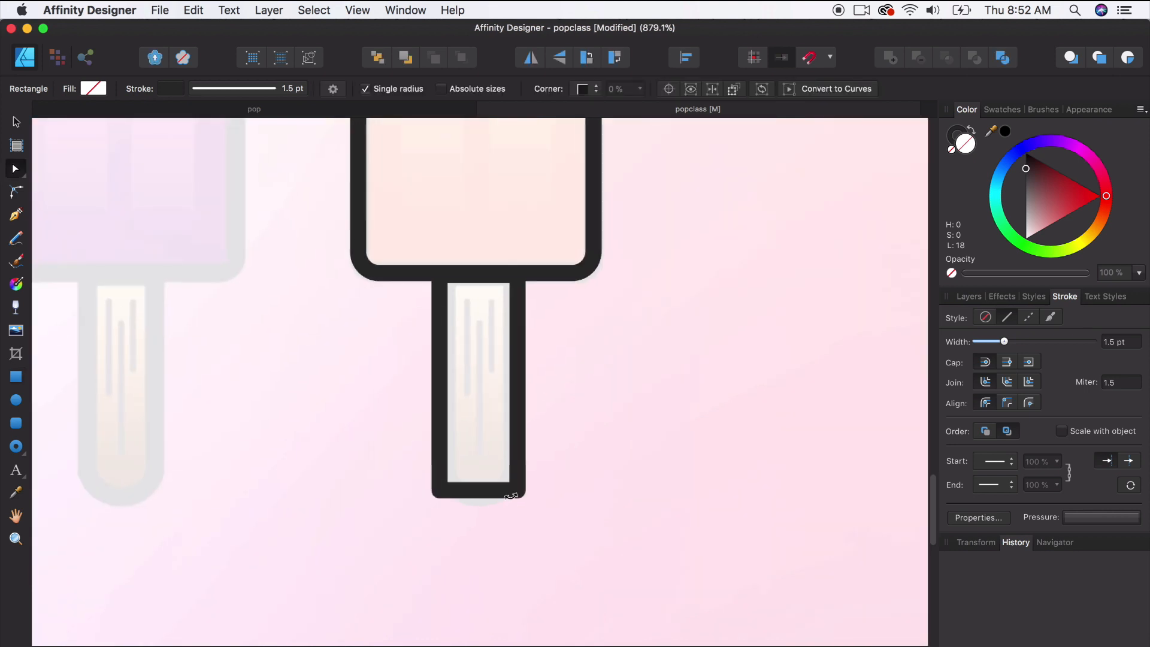
left_click(478, 382)
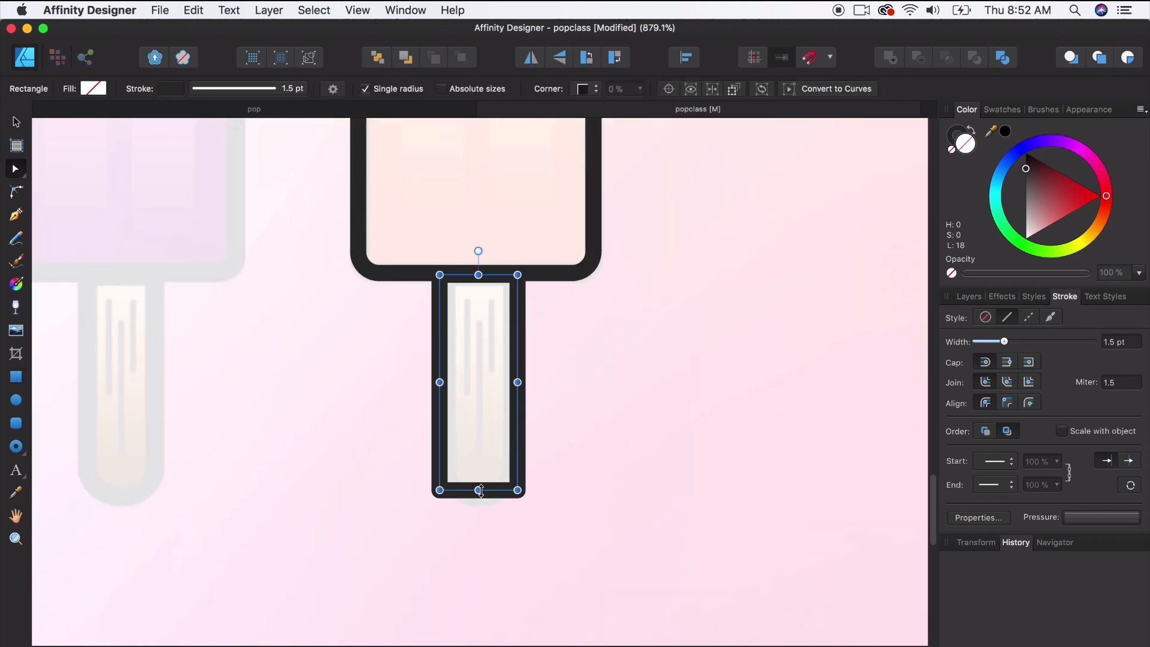
mouse_move(519, 361)
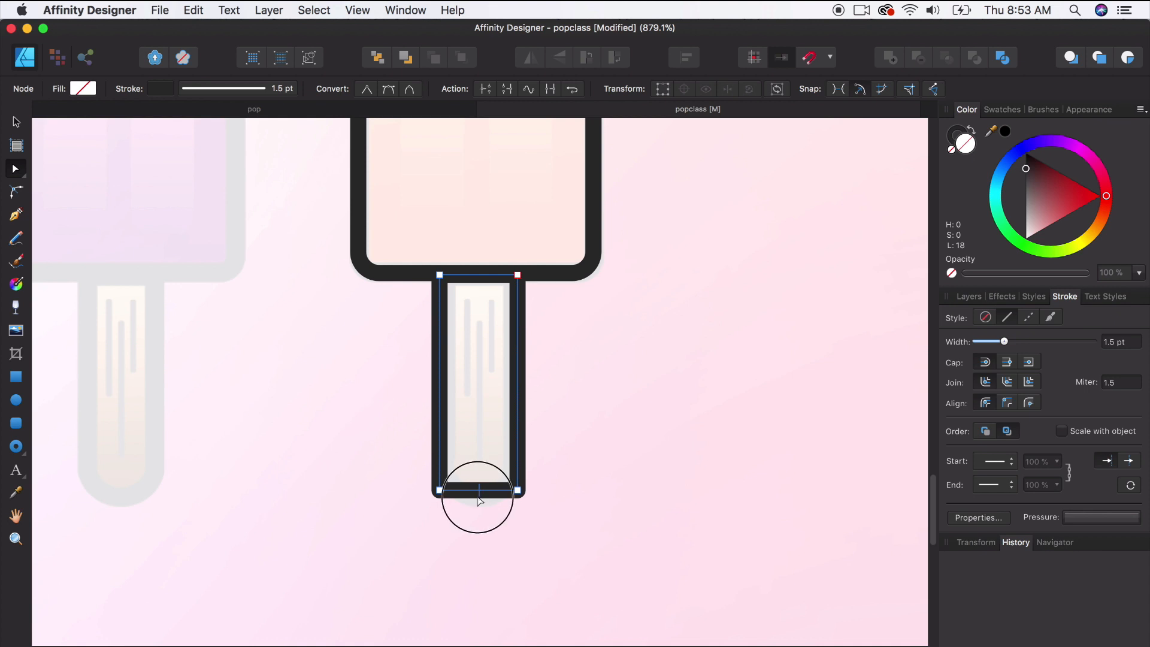
left_click_drag(478, 490, 477, 522)
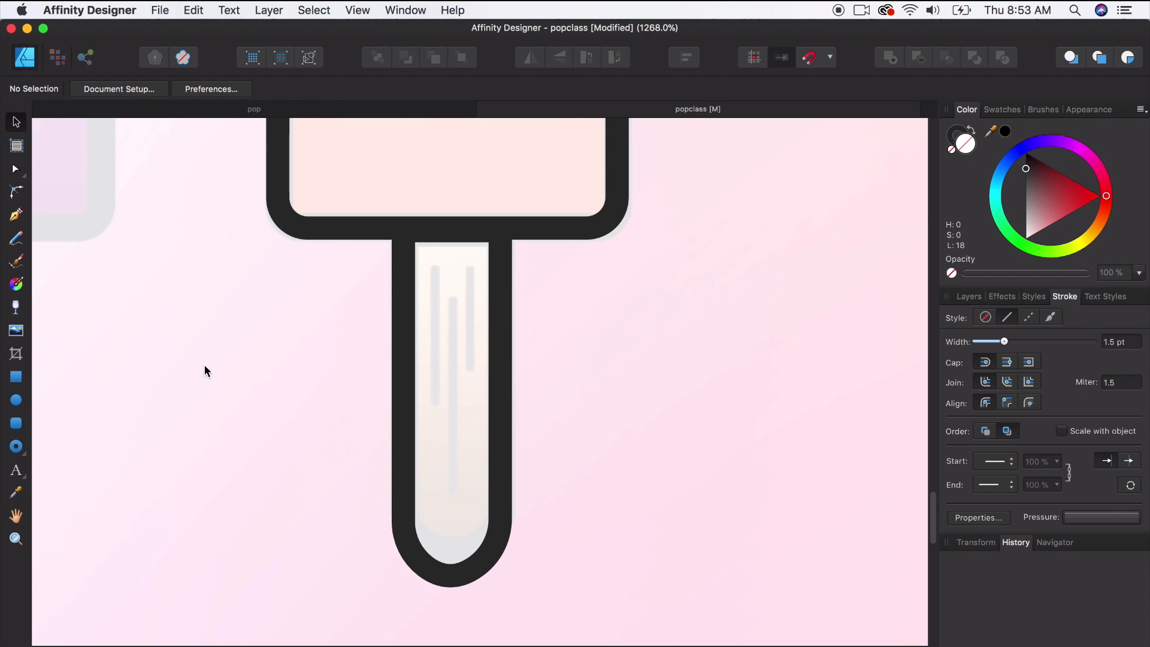
mouse_move(424, 287)
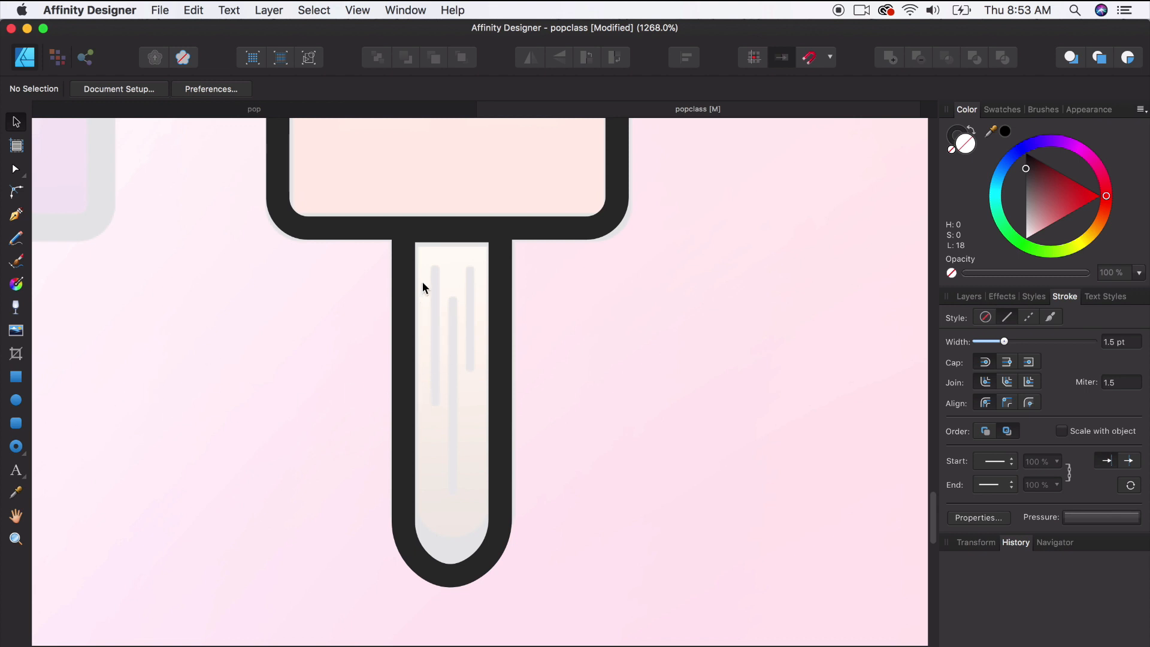
mouse_move(435, 396)
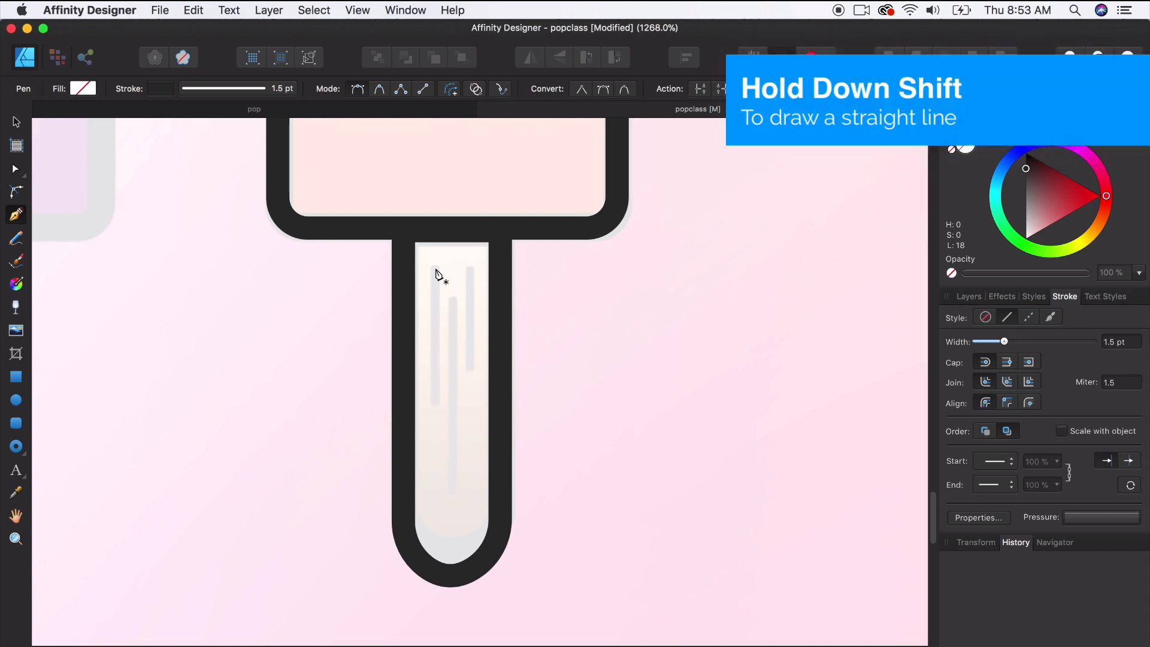
Draw two straight accent lines down the stick and reduce their stroke width
left_click(435, 268)
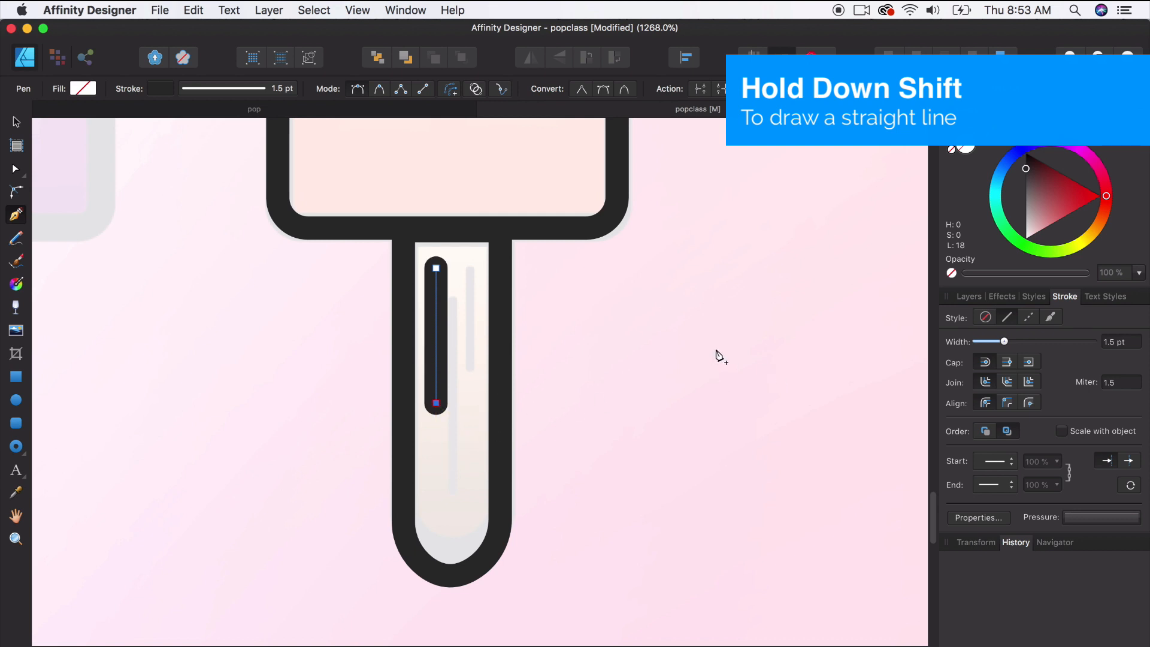
mouse_move(998, 339)
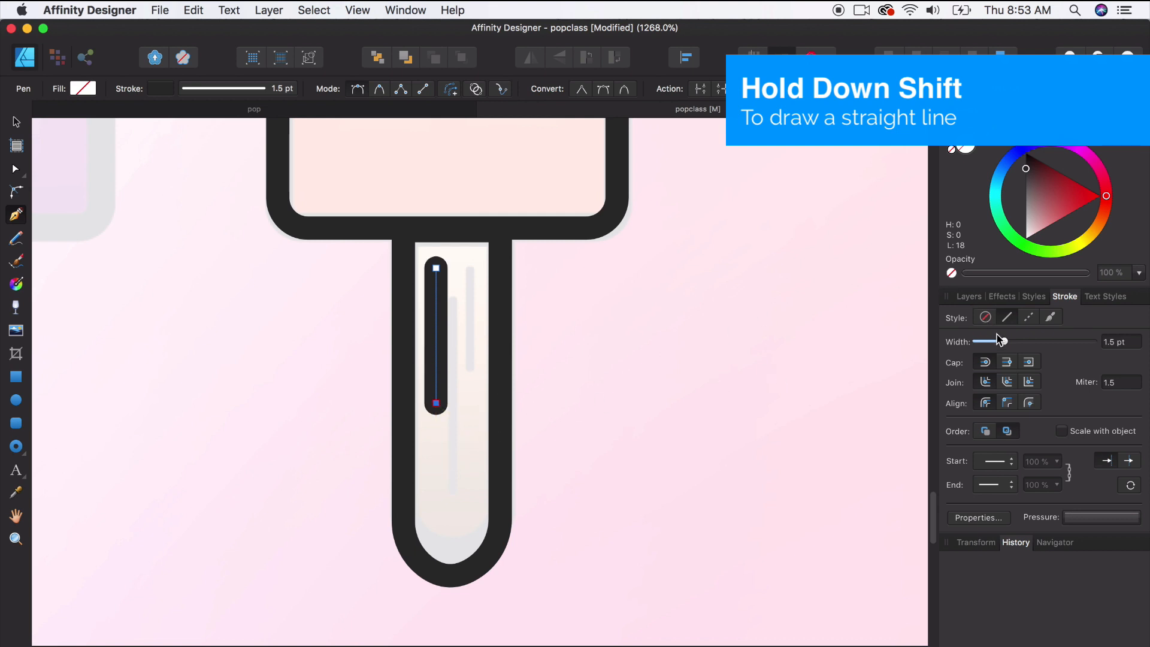
left_click_drag(1013, 342, 993, 342)
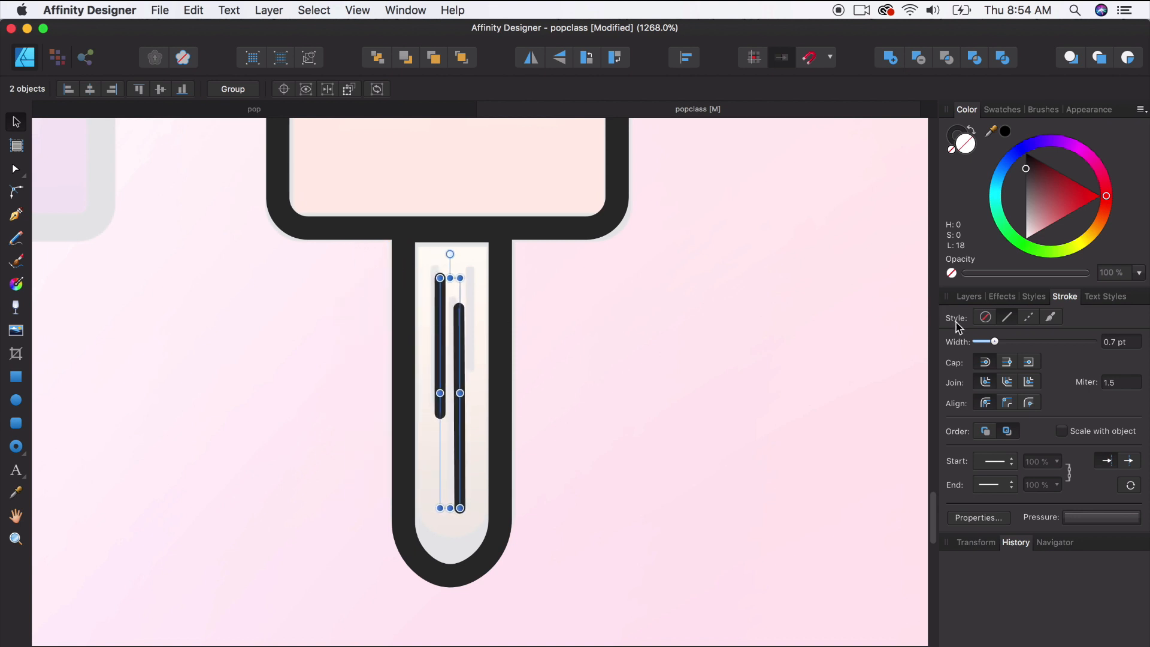
left_click_drag(986, 342, 996, 342)
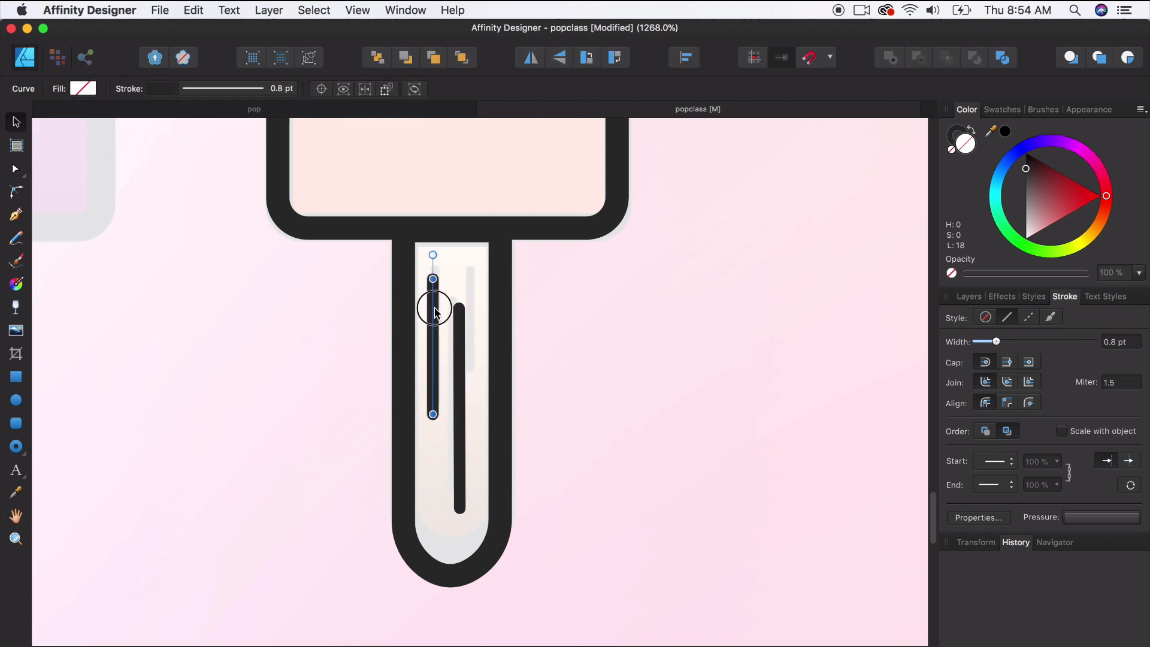
left_click(558, 385)
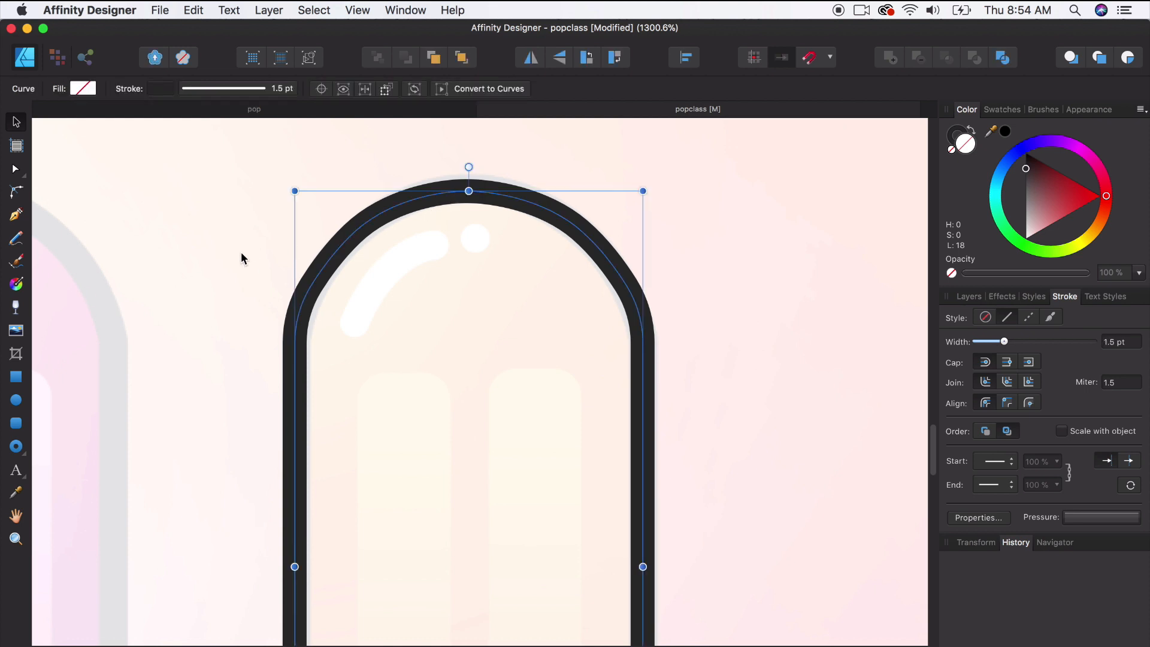
mouse_move(347, 254)
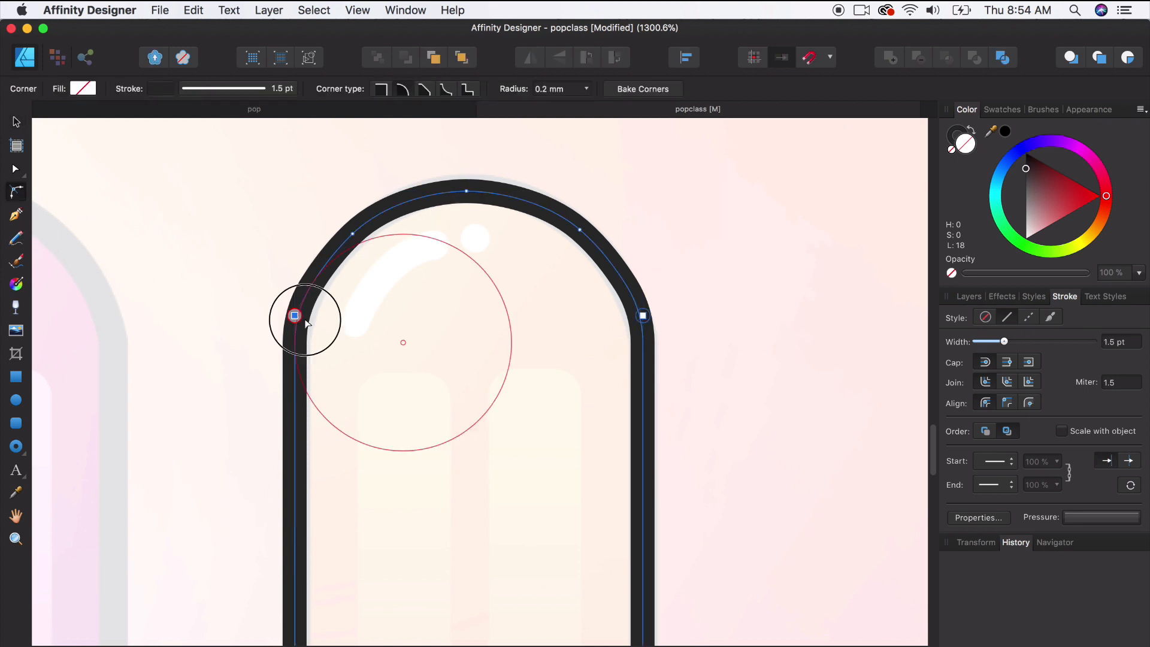
Increase the corner radius on the body's top corners for a smoother dome
left_click_drag(305, 319, 450, 362)
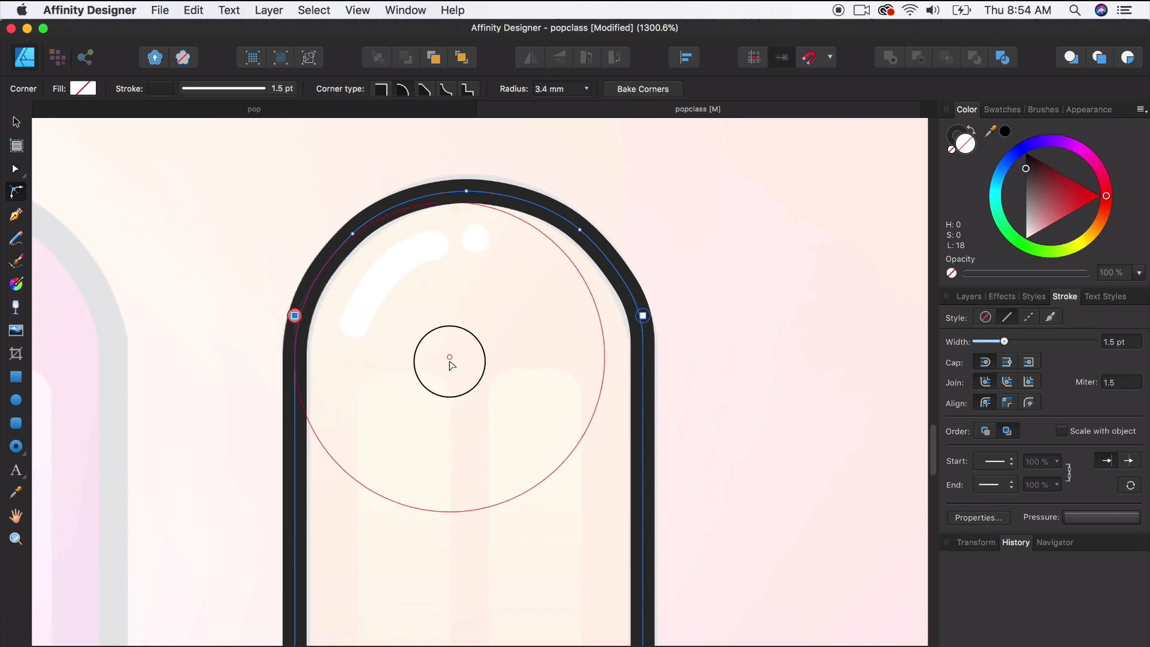
left_click_drag(450, 361, 563, 345)
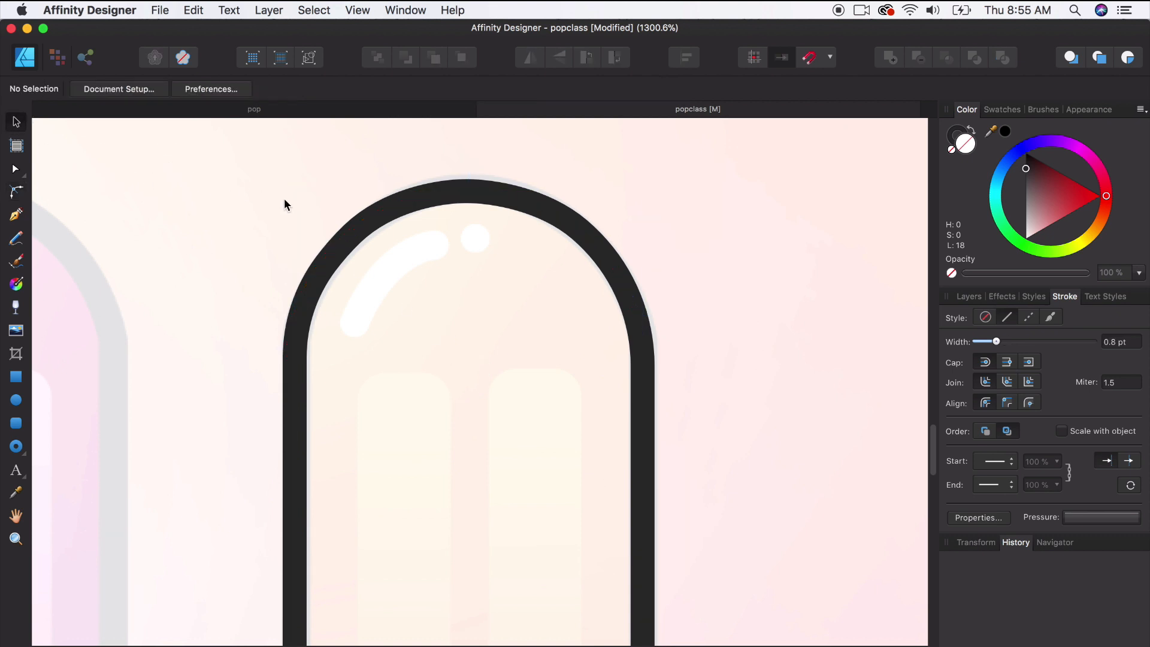
mouse_move(392, 269)
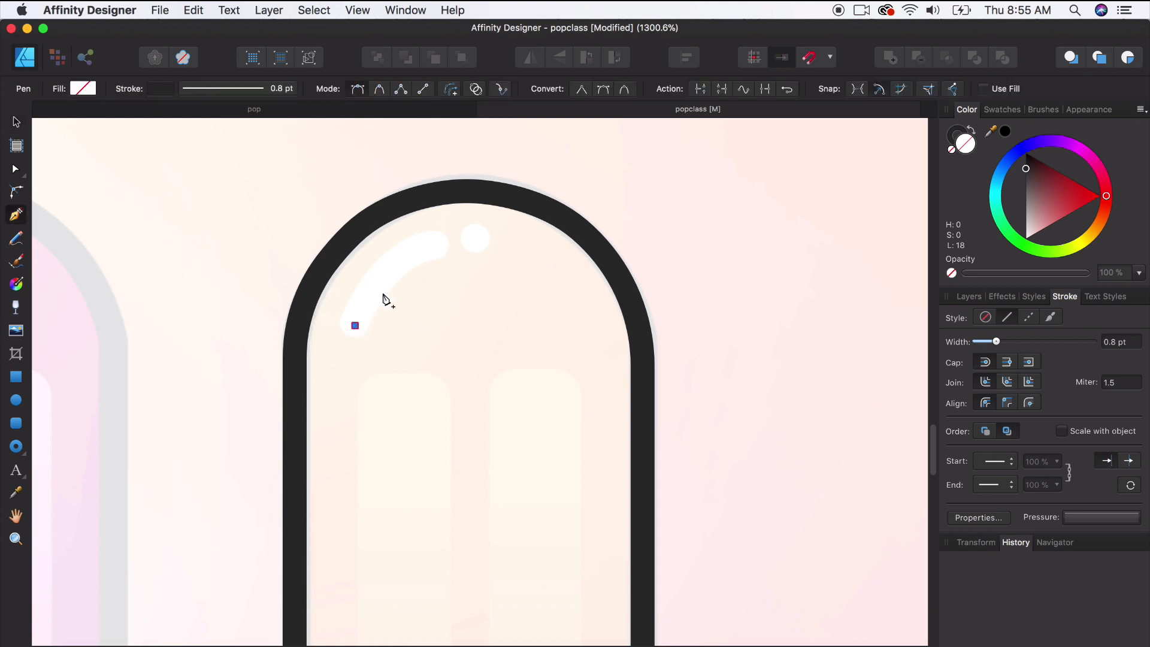
Draw a thick curved highlight arc and a small dot in the dome, both white
left_click_drag(356, 326, 511, 241)
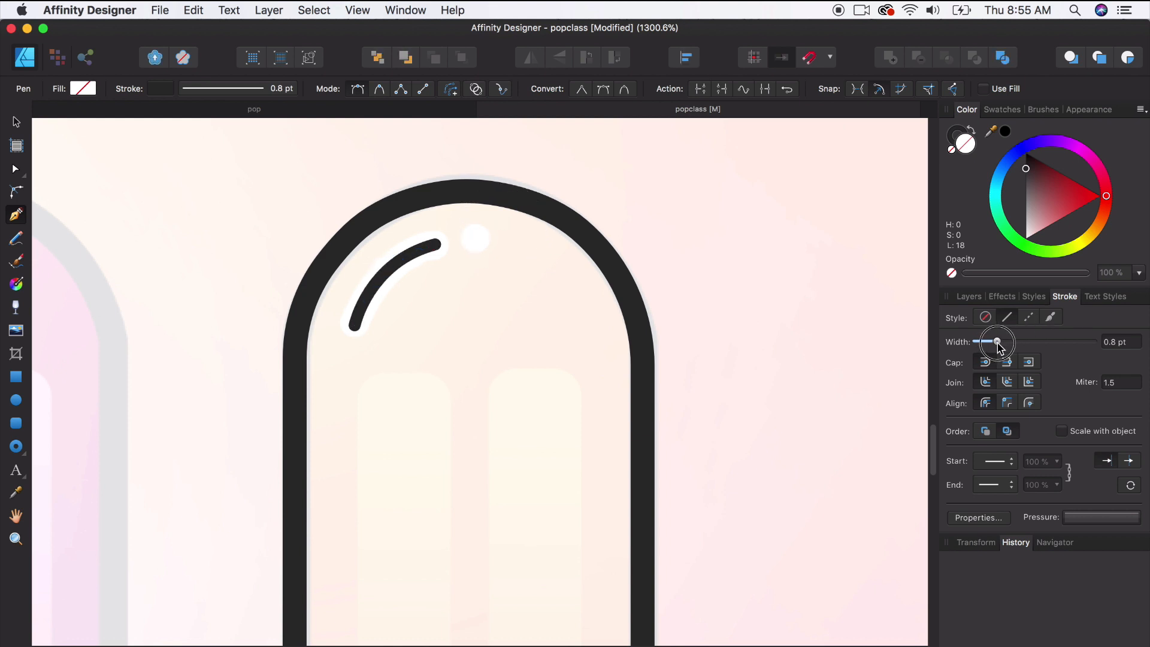
left_click_drag(995, 341, 1005, 341)
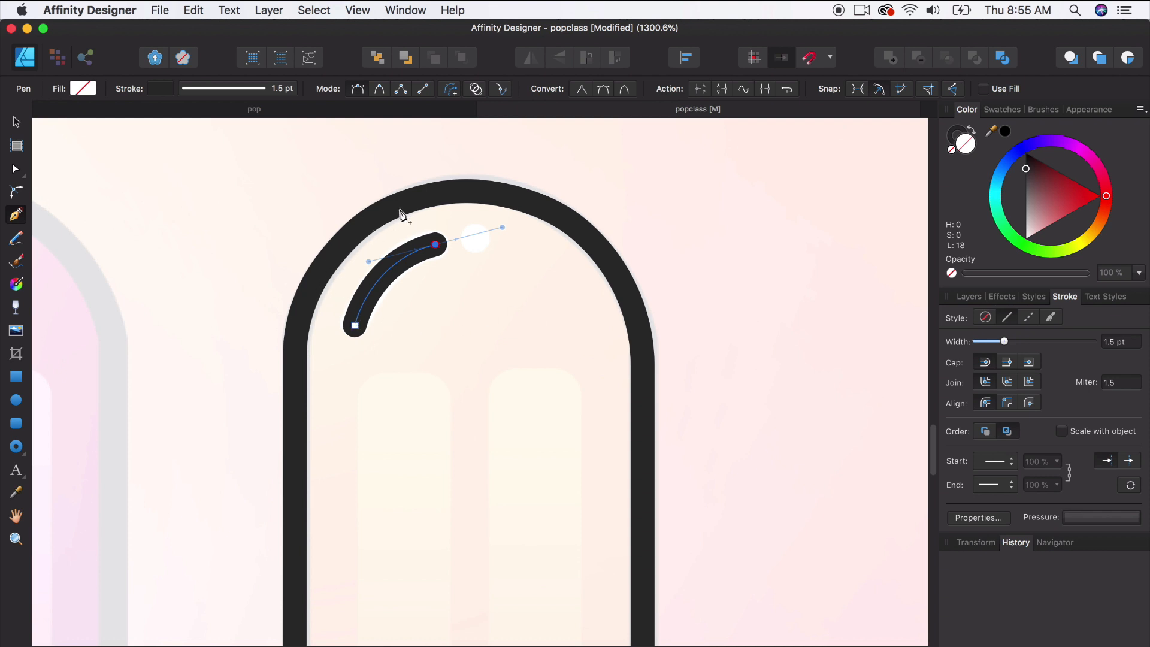
mouse_move(506, 300)
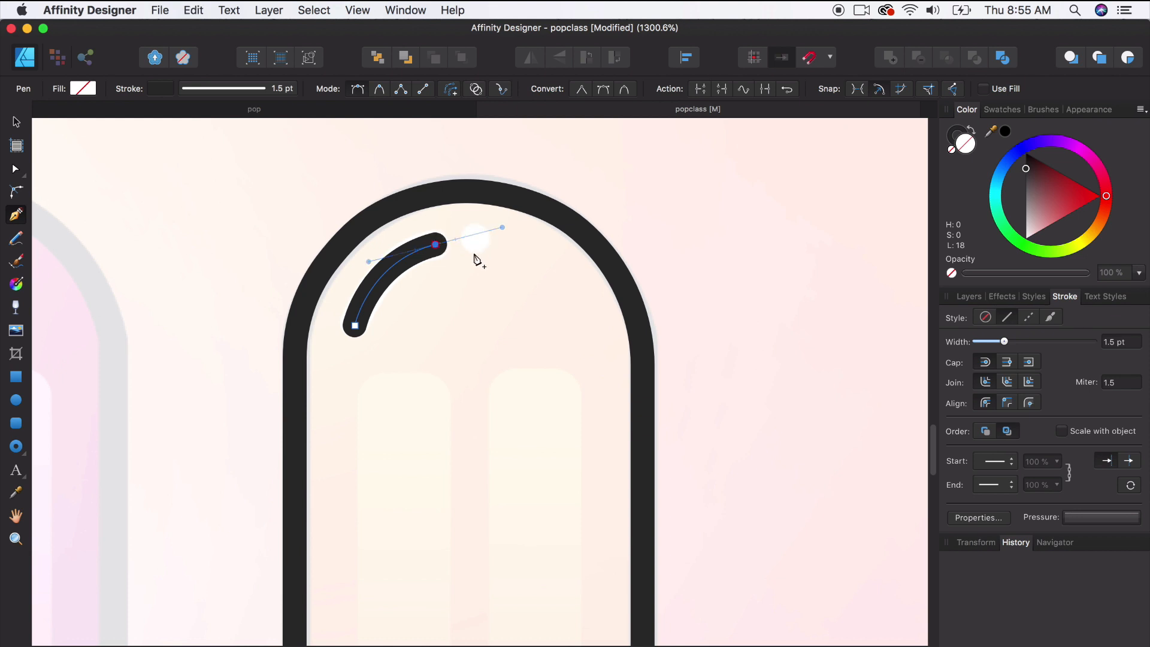
left_click(15, 399)
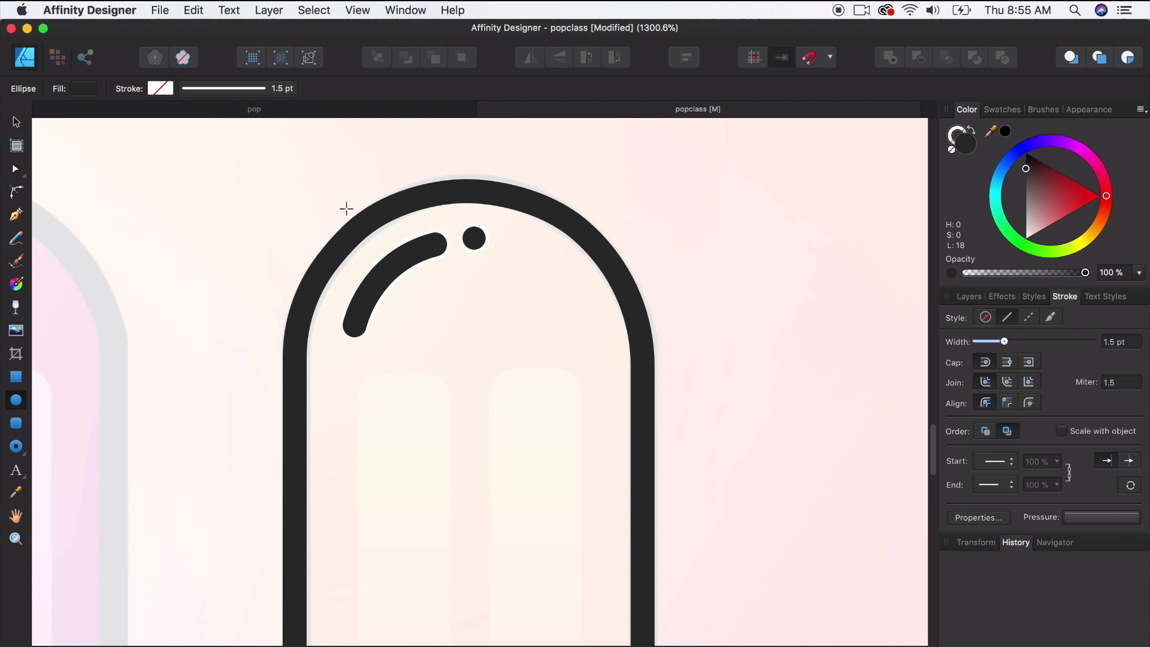
left_click(473, 239)
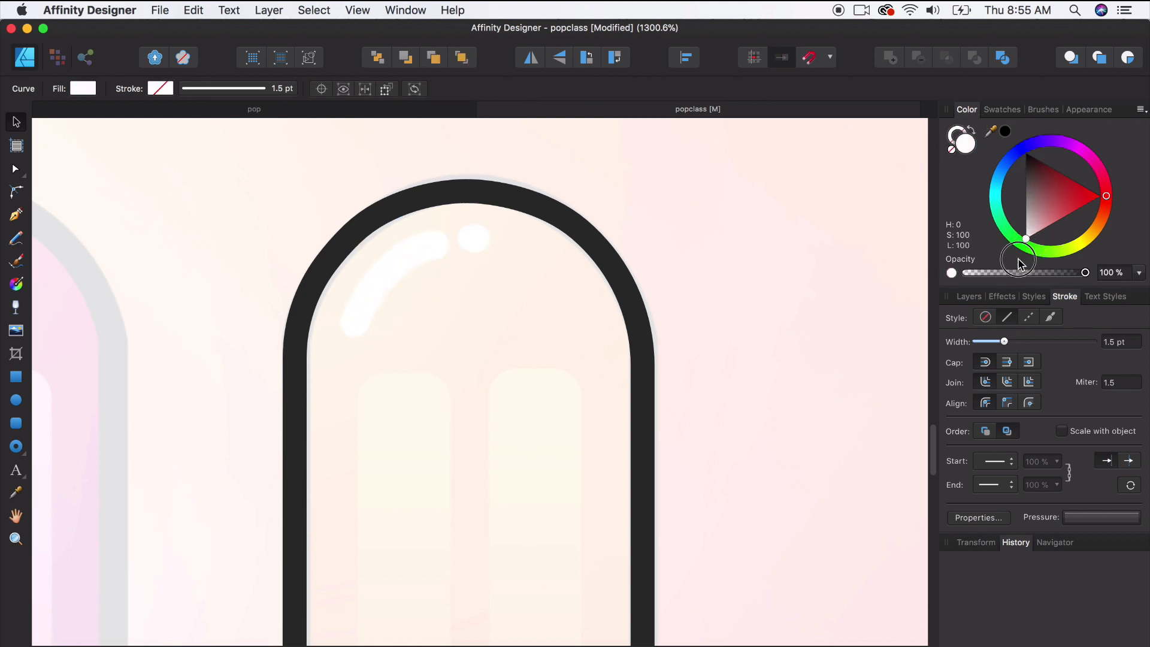
left_click(503, 517)
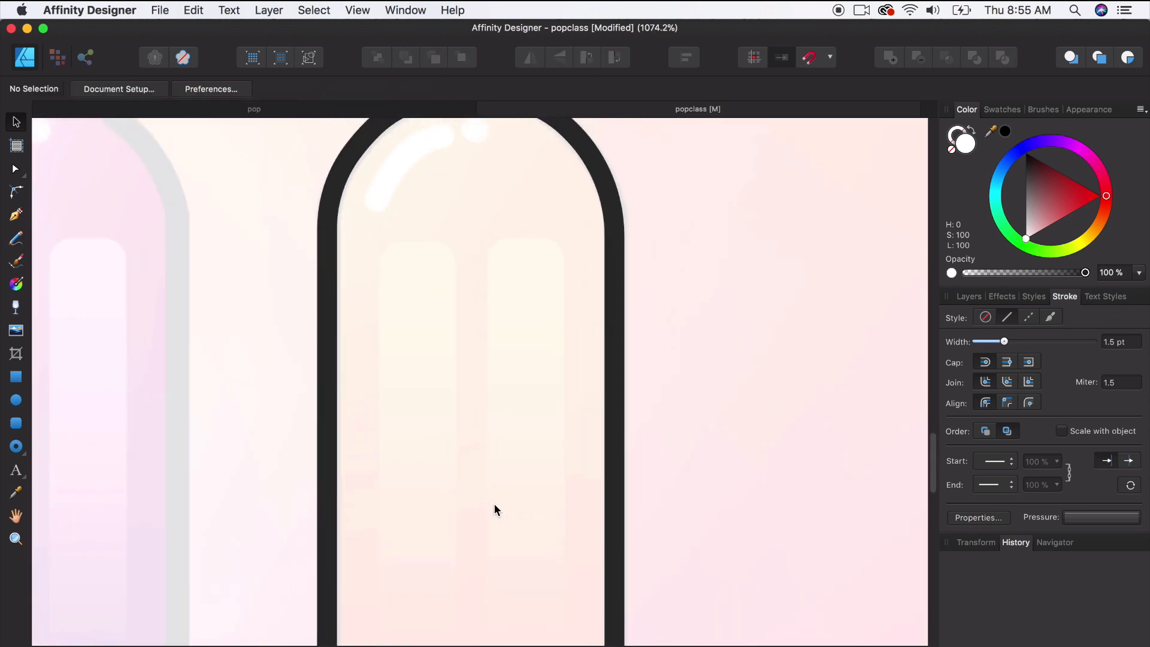
Draw a tall white rounded bar inside the body, duplicate it rightward, and deselect
scroll("down", 3)
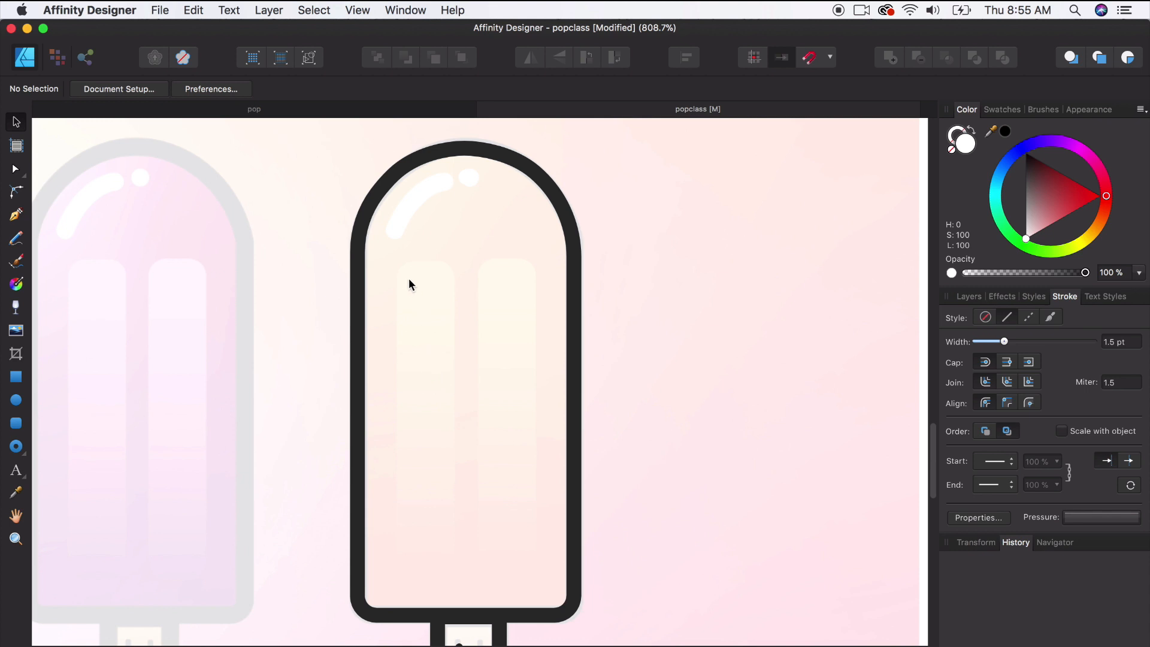
mouse_move(405, 358)
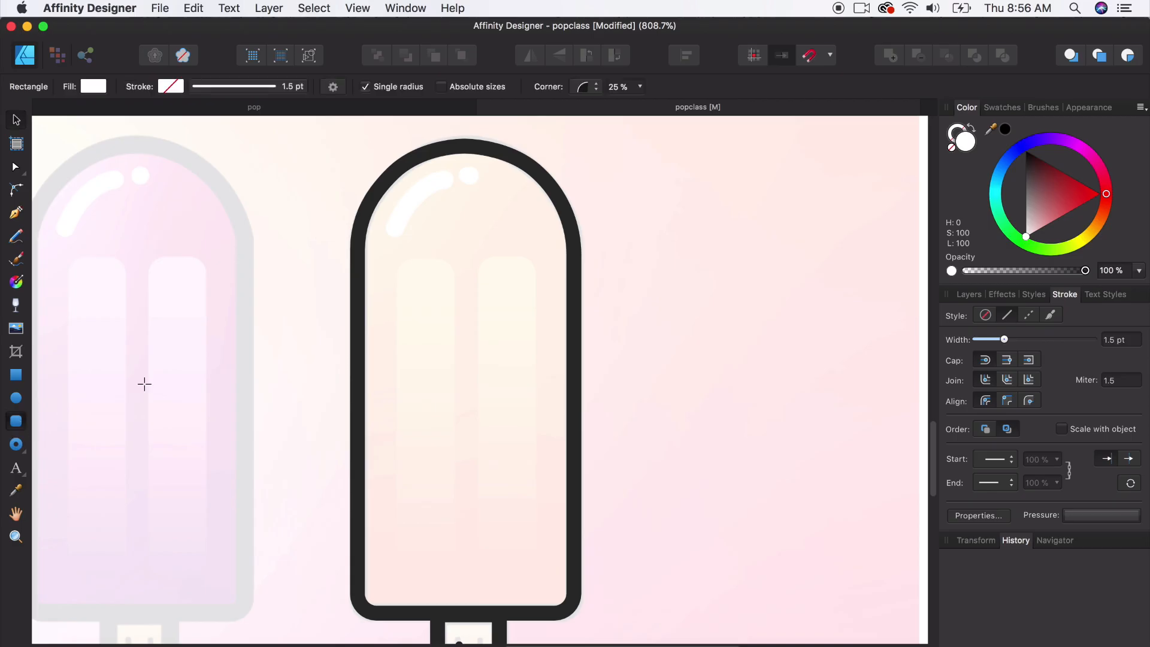
mouse_move(16, 420)
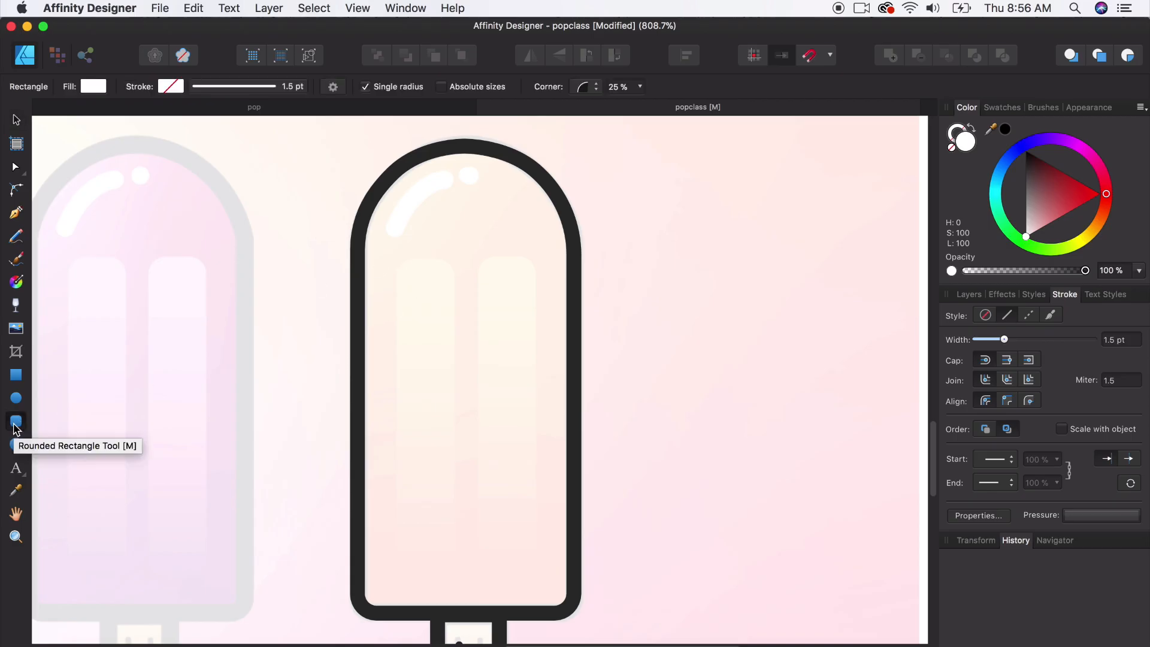
left_click_drag(398, 261, 455, 538)
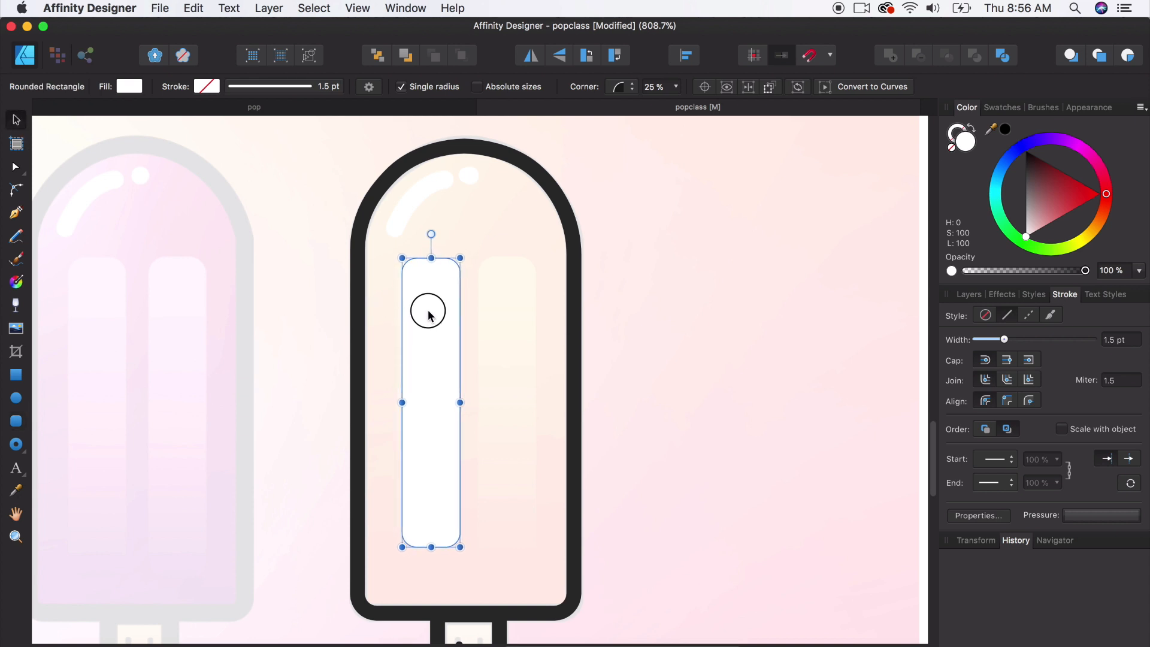
left_click_drag(431, 315, 501, 315)
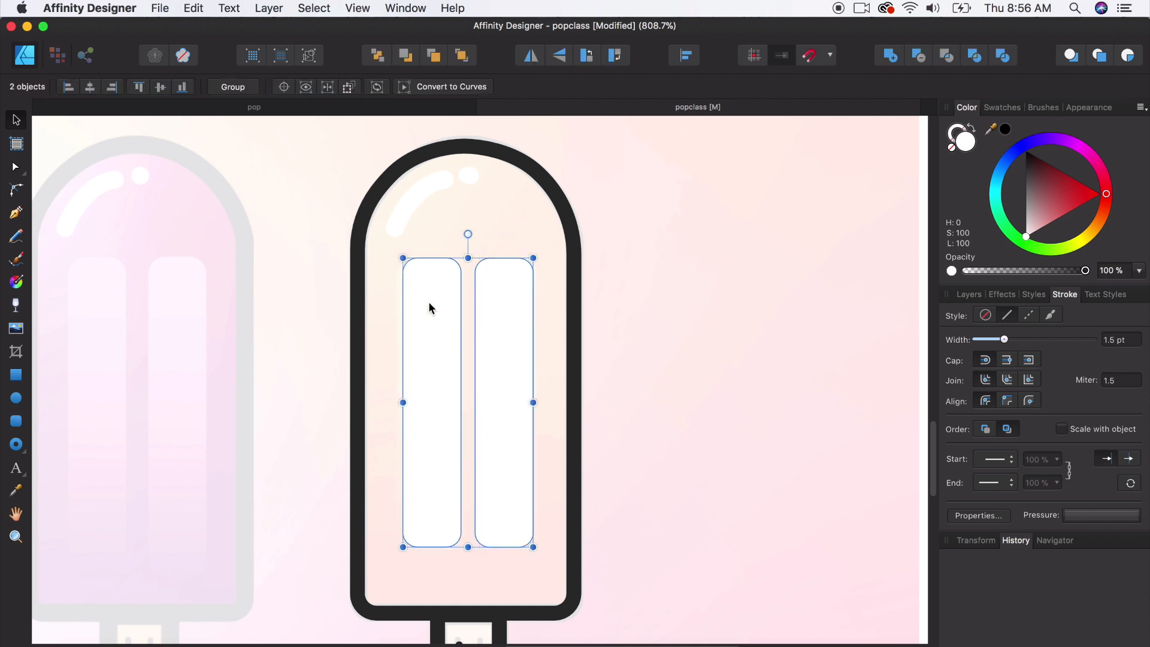
left_click(683, 55)
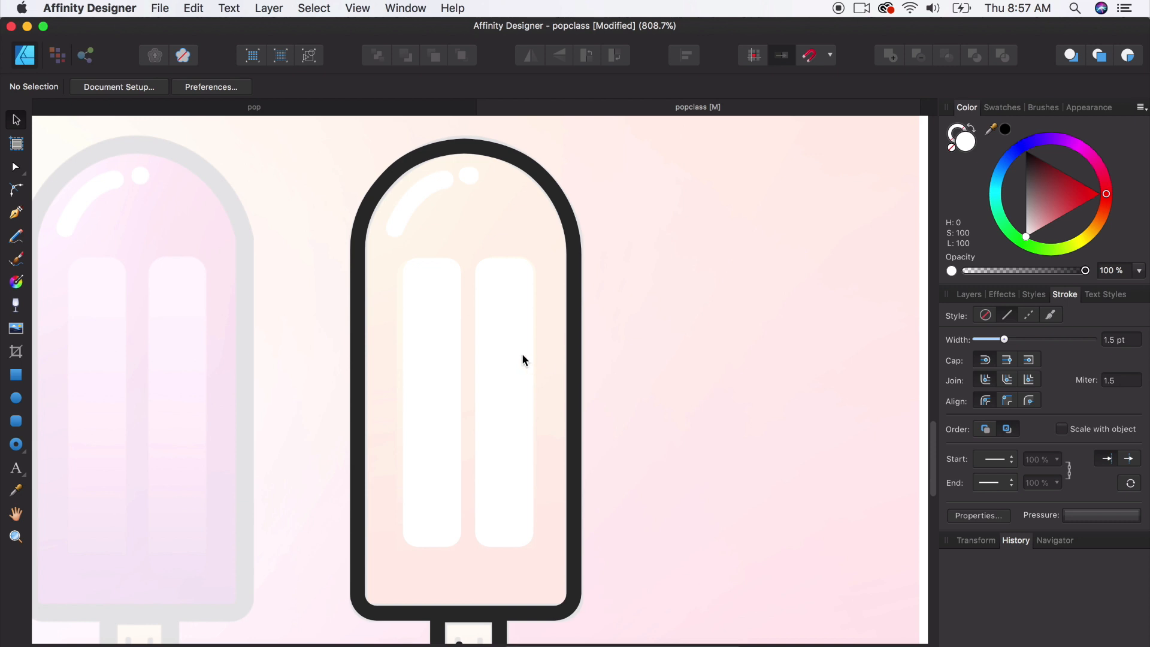
left_click(432, 403)
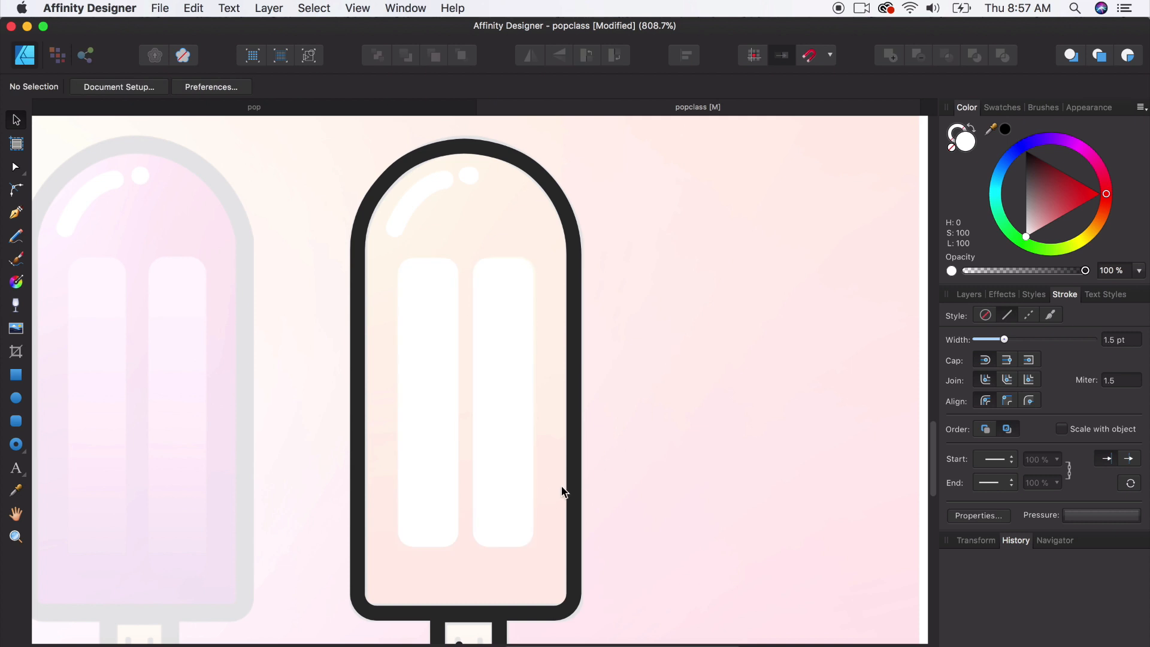
mouse_move(563, 489)
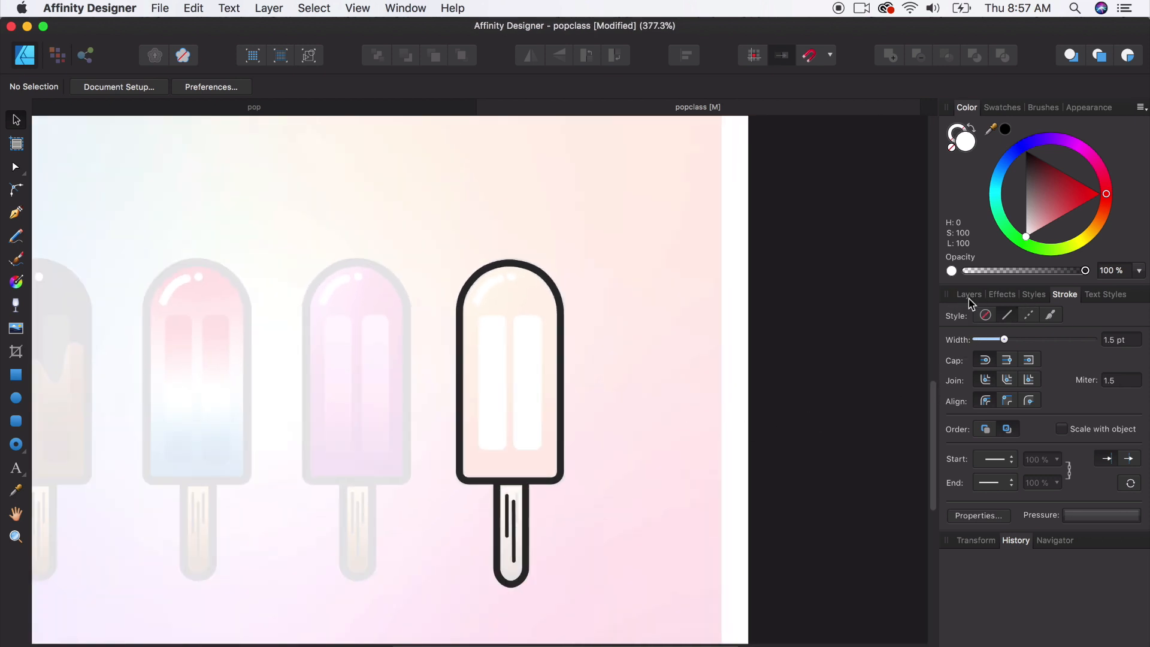
Open the Layers panel to reach the reference image's Layer1
left_click(1110, 365)
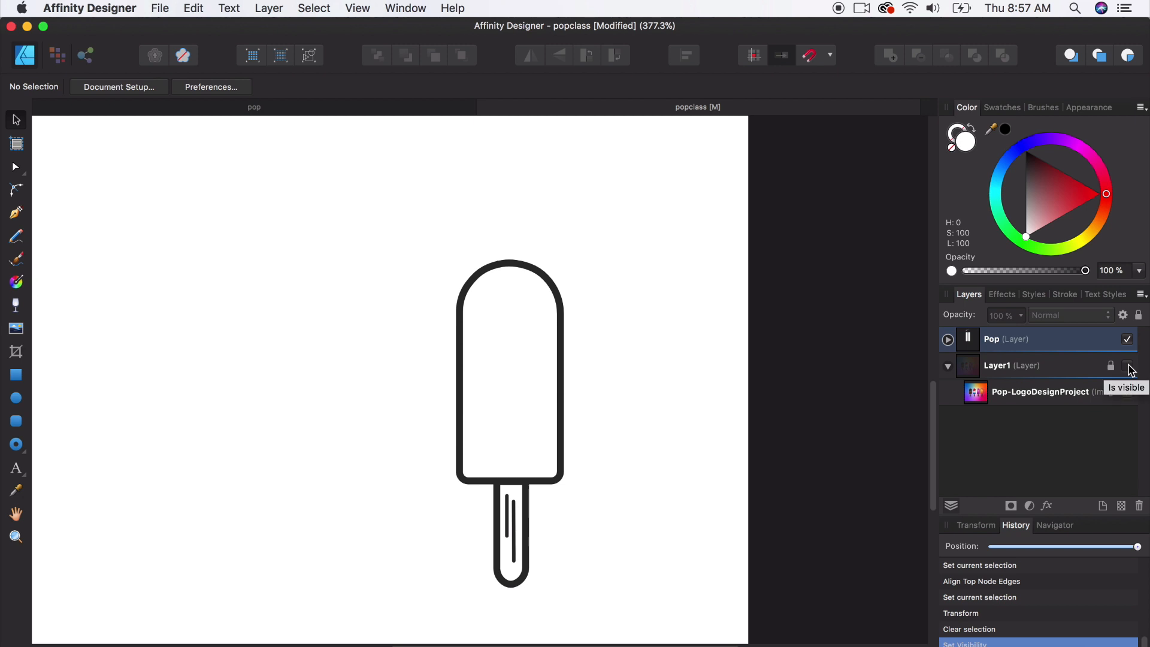